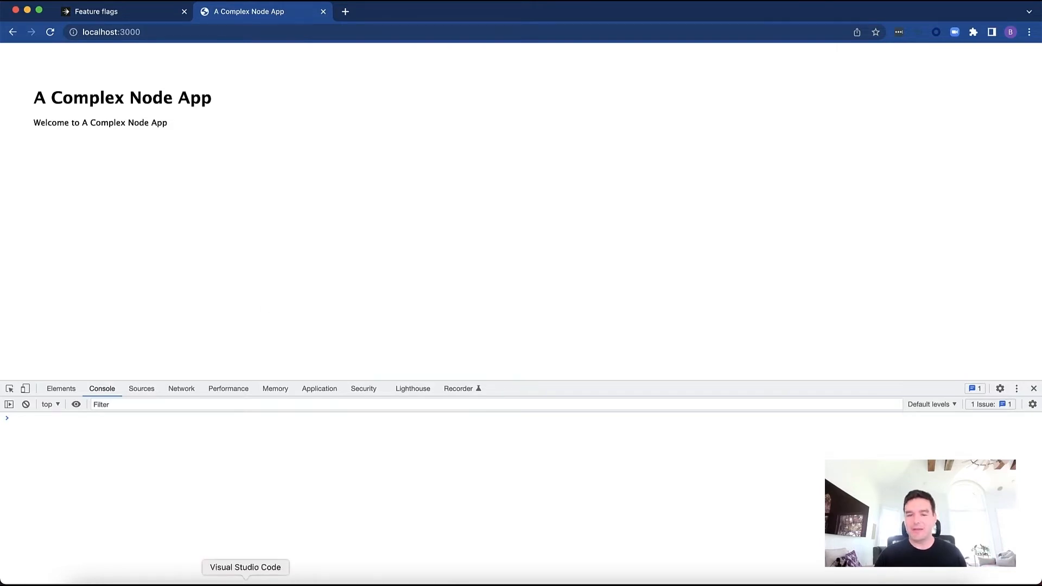
Step: Switch from Chrome to the code editor showing the index.jade template
left_click(245, 567)
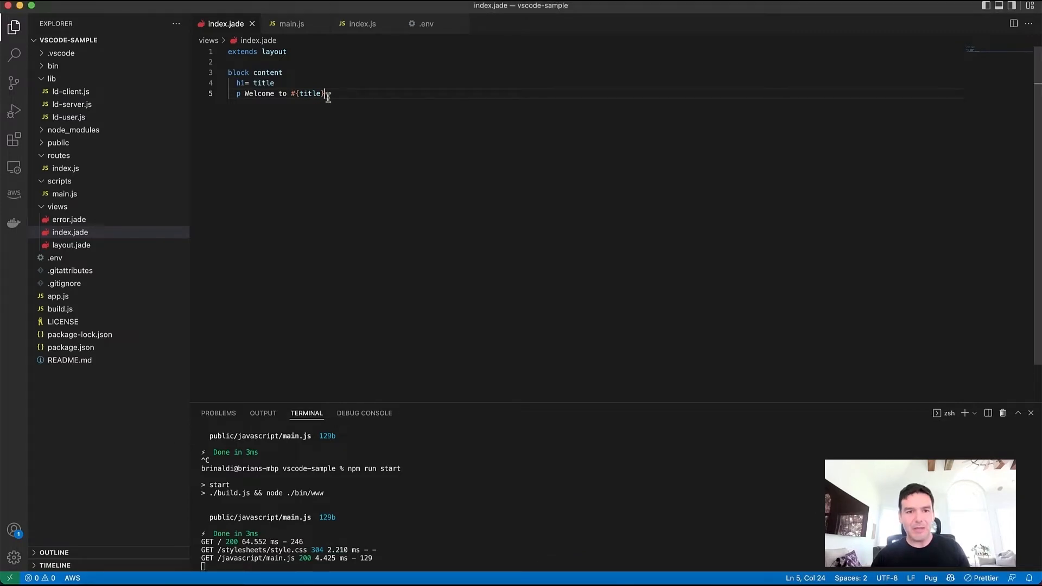
Step: Add a 'button#theButton Super Secret New Feature' line to index.jade
type("button#theButton Super Secret New Feature")
type("let showFeature")
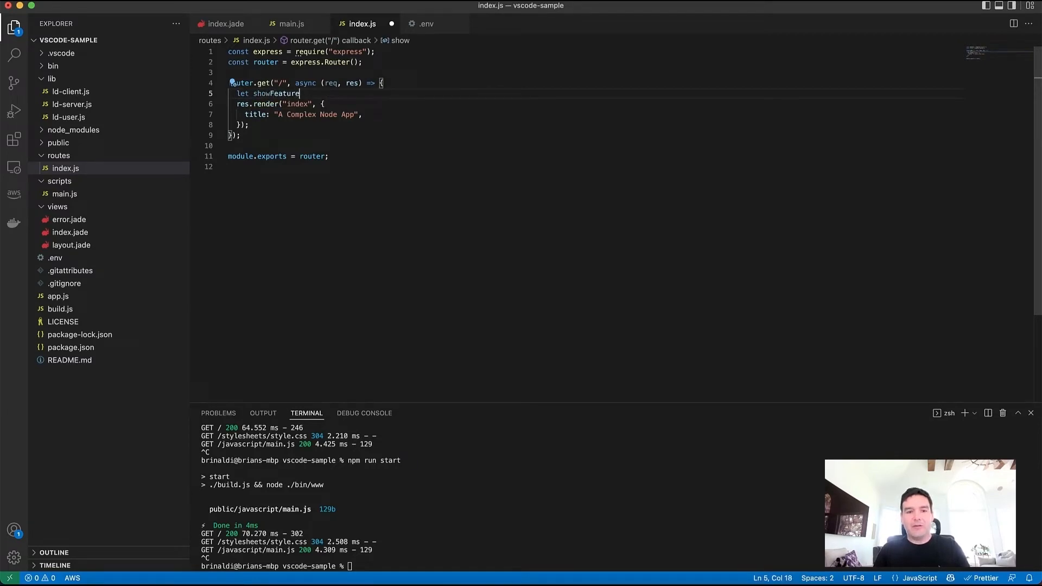
Step: Set 'let showFeature = false' and pass 'showFeature: showFeature' to the index render options
type("= false;")
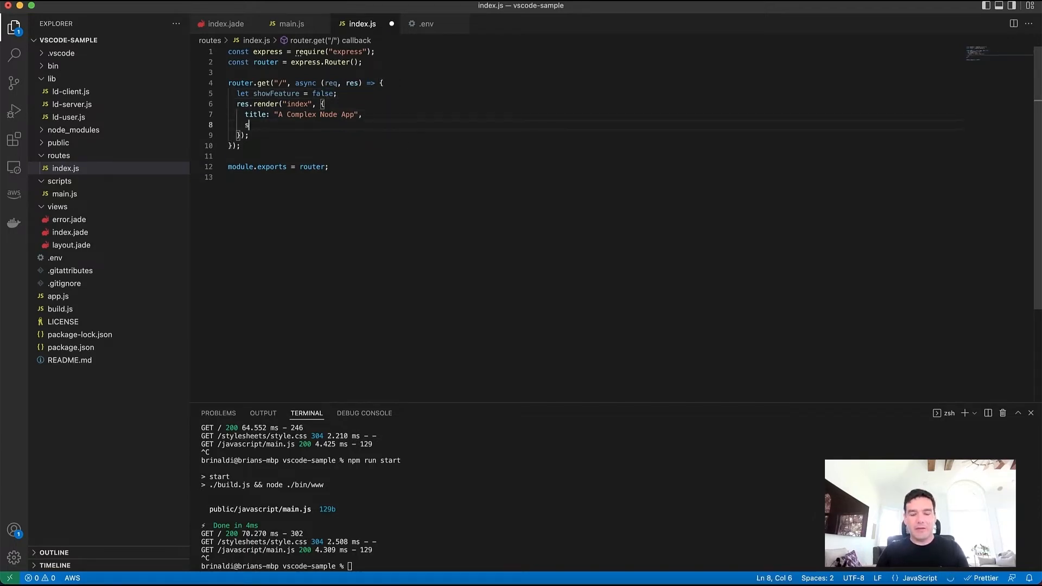
type("howFeature")
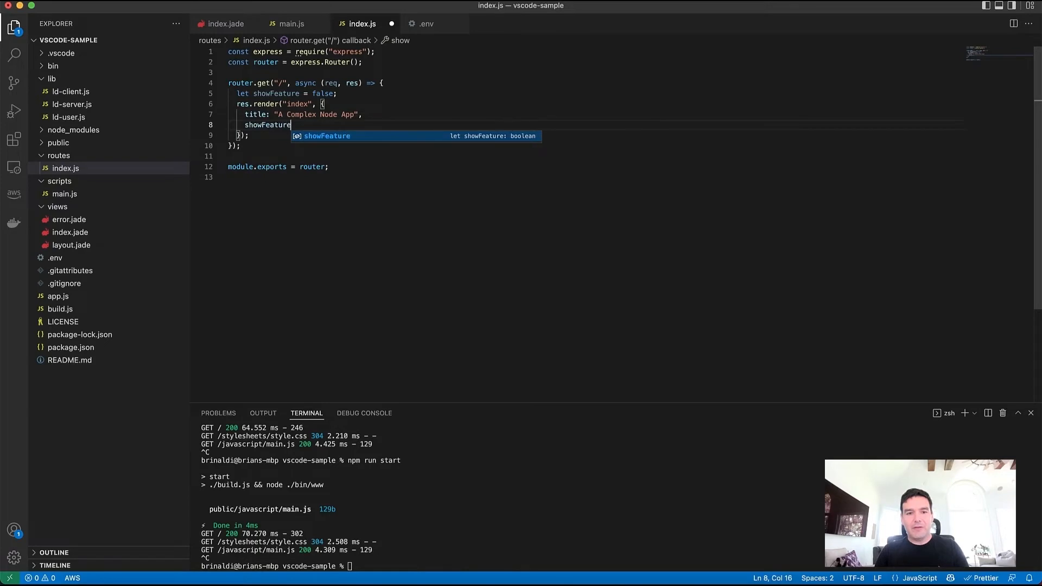
type(": showFeature")
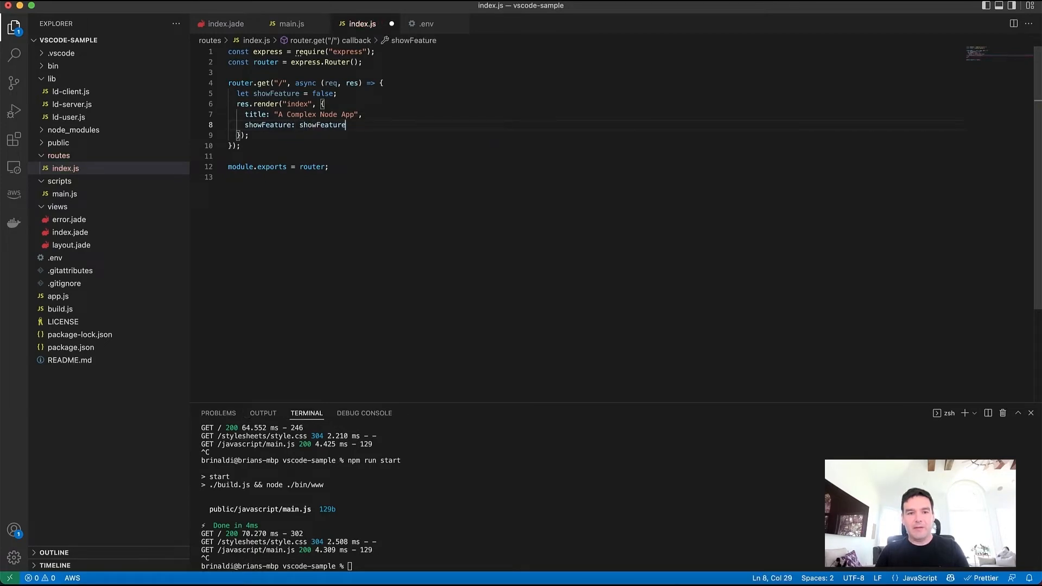
mouse_move(291, 23)
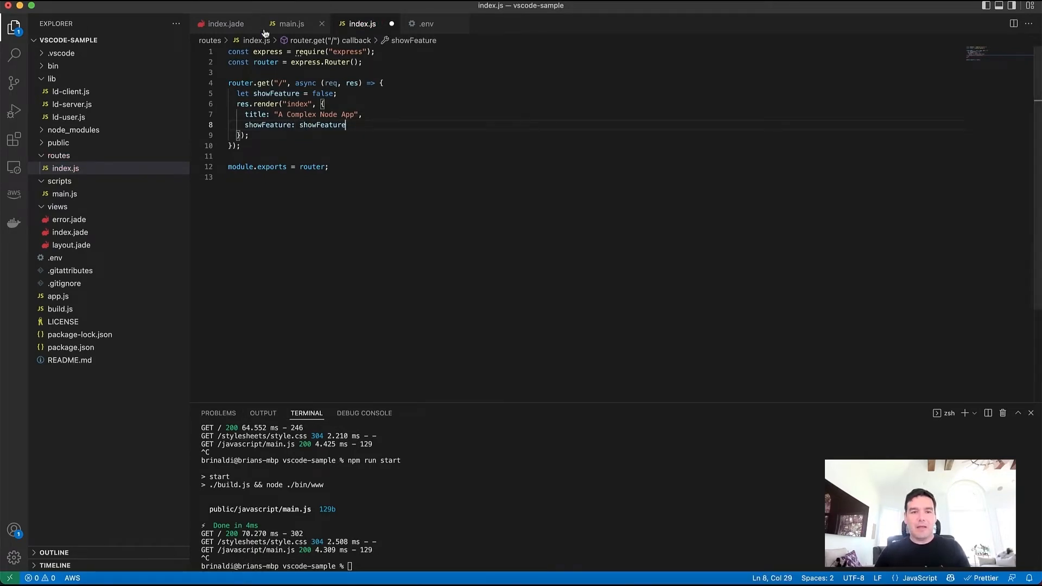
Step: Return to index.jade and review the Super Secret New Feature button line
left_click(226, 23)
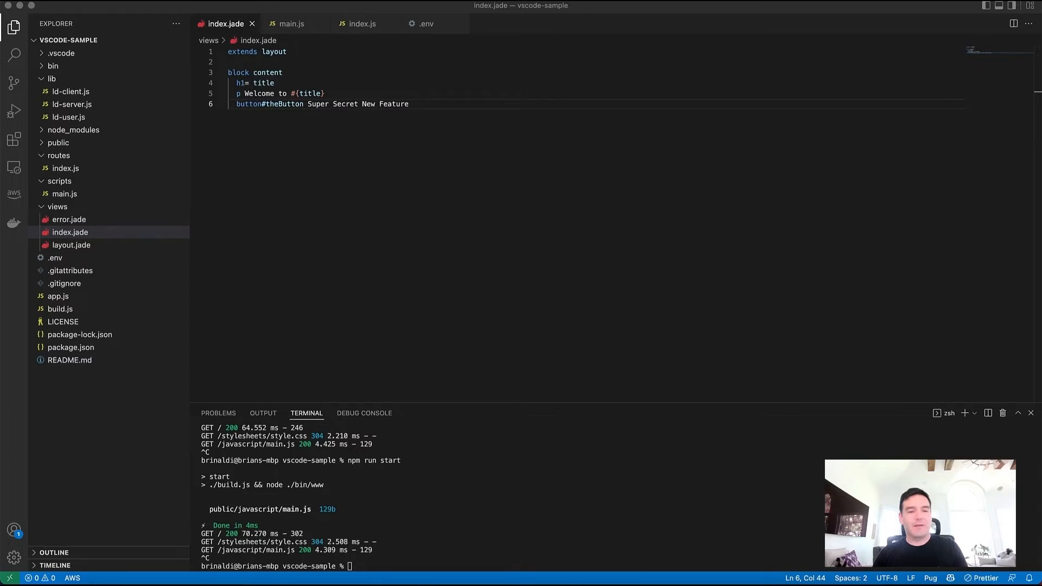
mouse_move(375, 124)
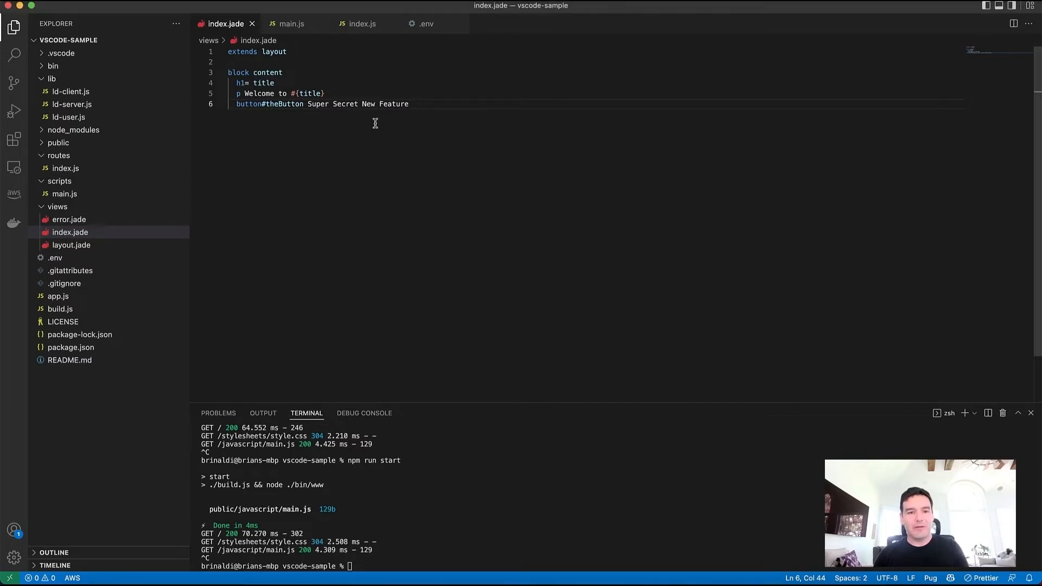
left_click_drag(236, 104, 409, 104)
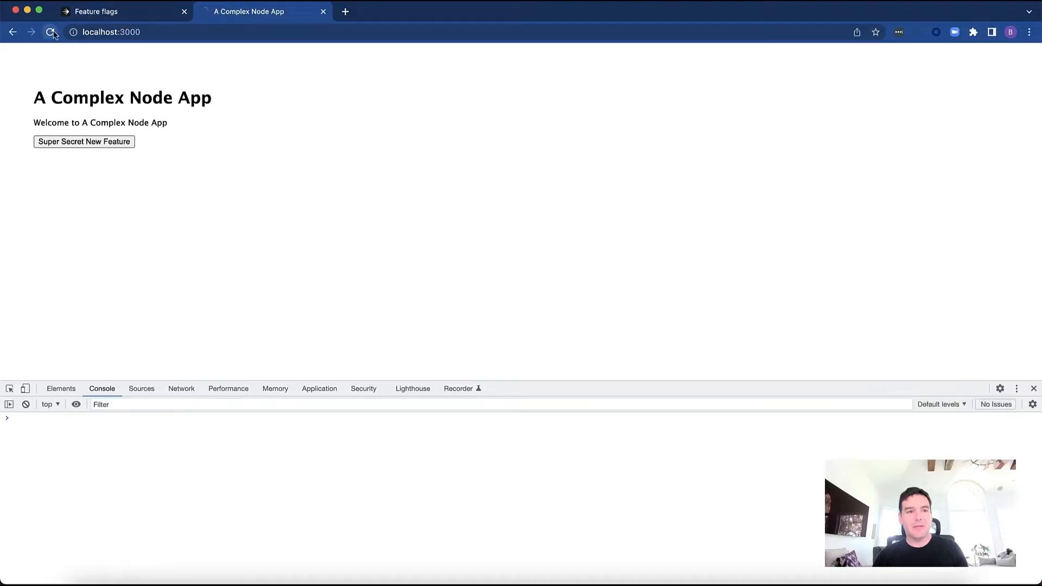
Step: Reload localhost:3000 so the button disappears, then go to the LaunchDarkly Feature flags page
left_click(51, 32)
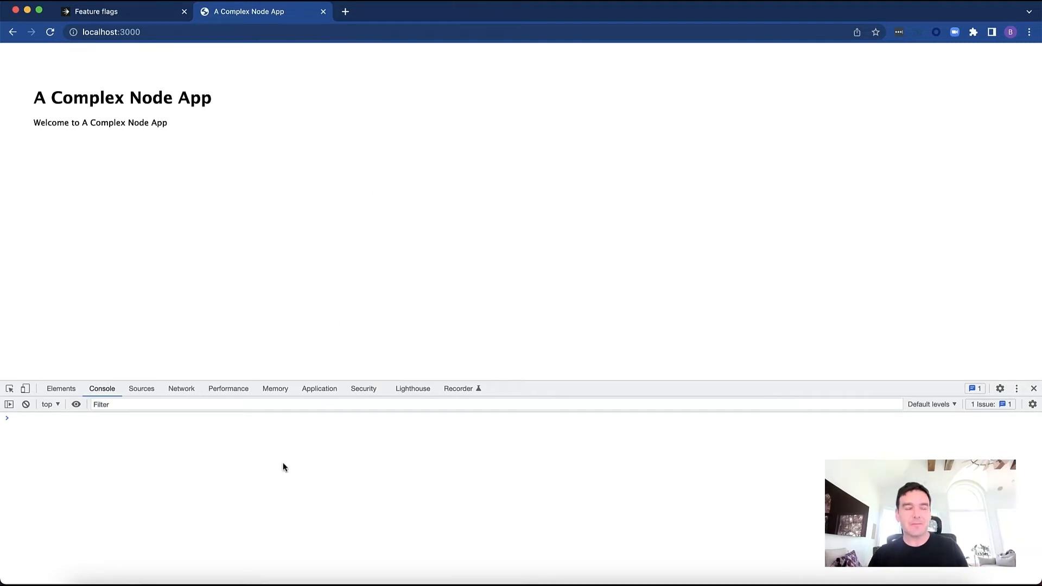
mouse_move(60, 298)
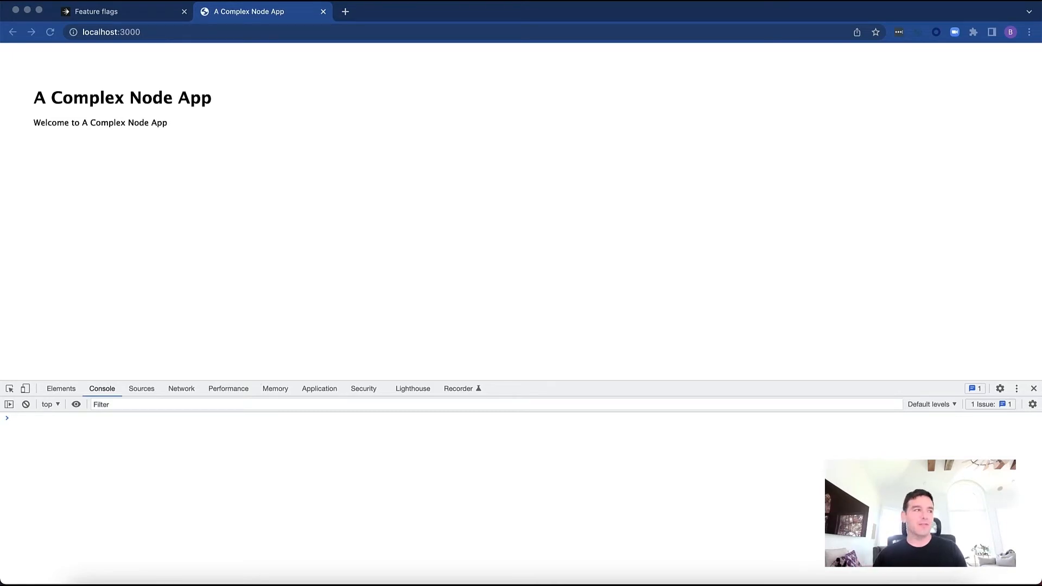
left_click(123, 11)
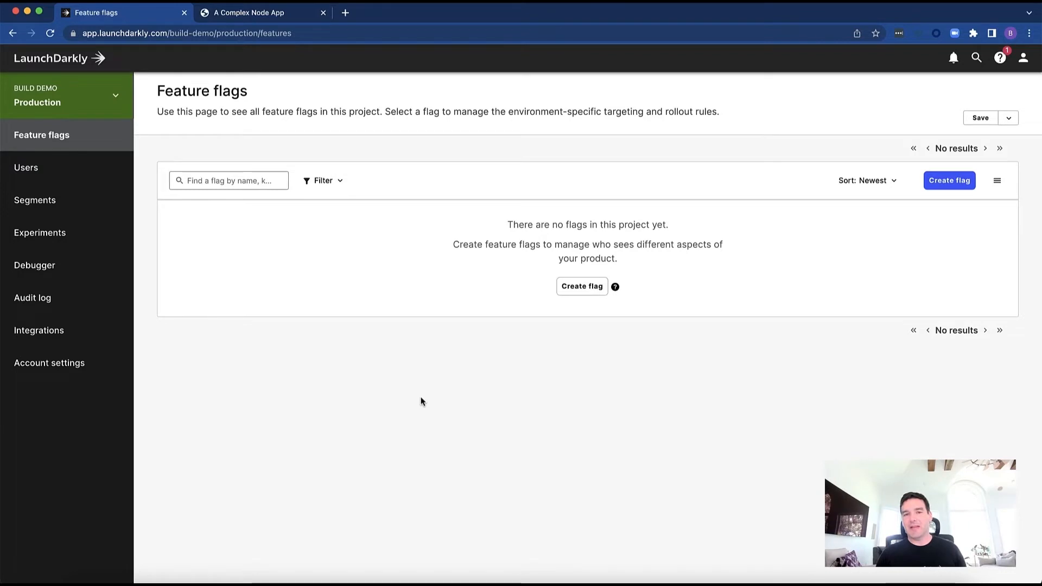
mouse_move(159, 185)
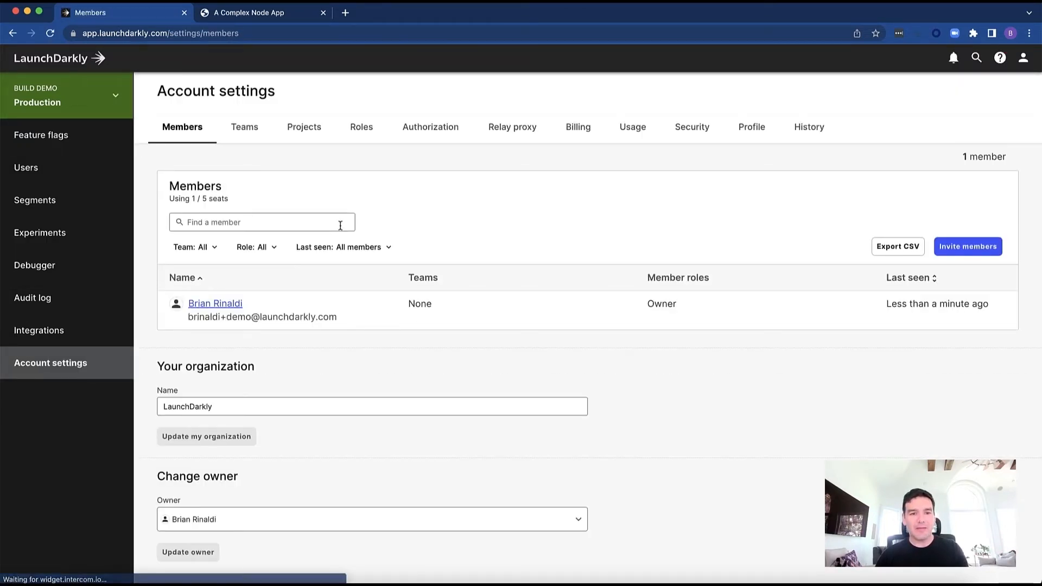
Step: Create a new 'brians local' environment in the Build Demo project
left_click(304, 127)
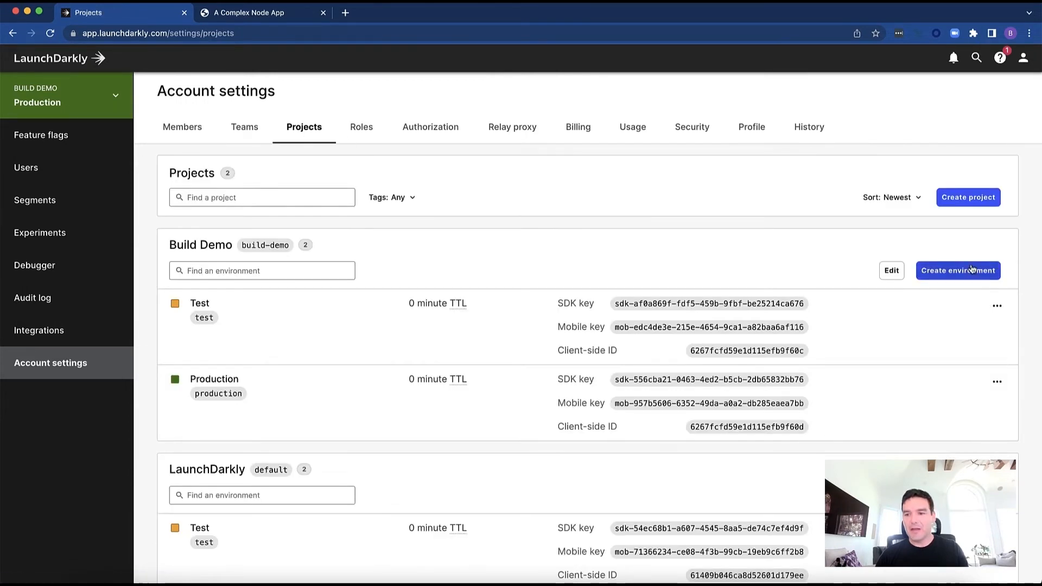
left_click(957, 270)
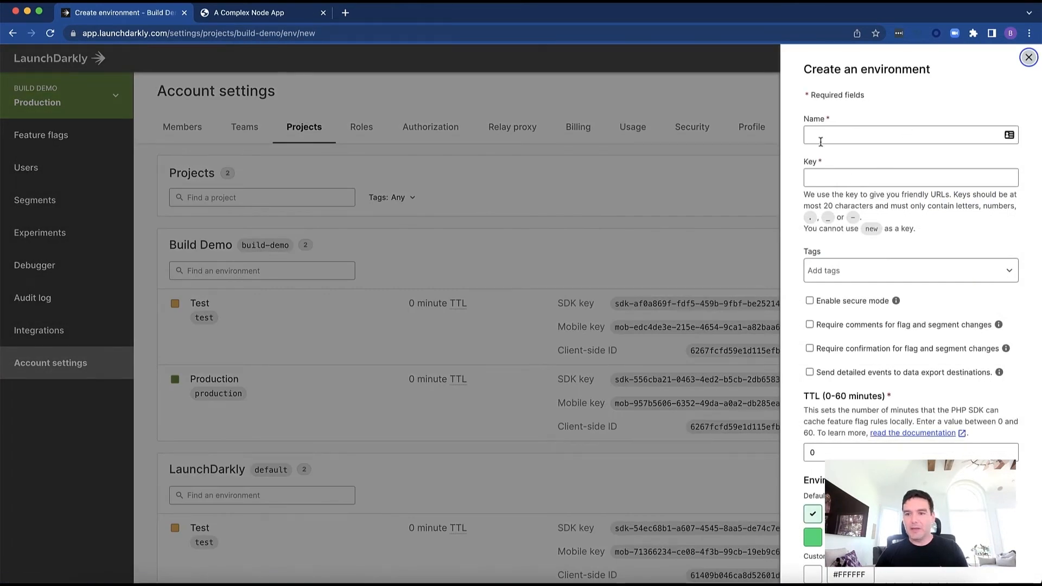
type("brians local")
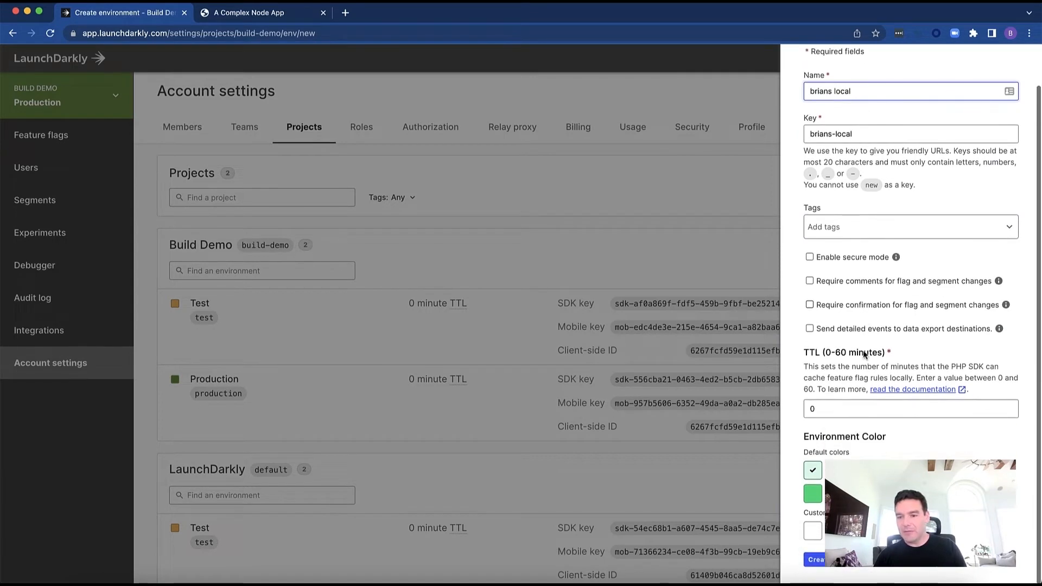
left_click(814, 559)
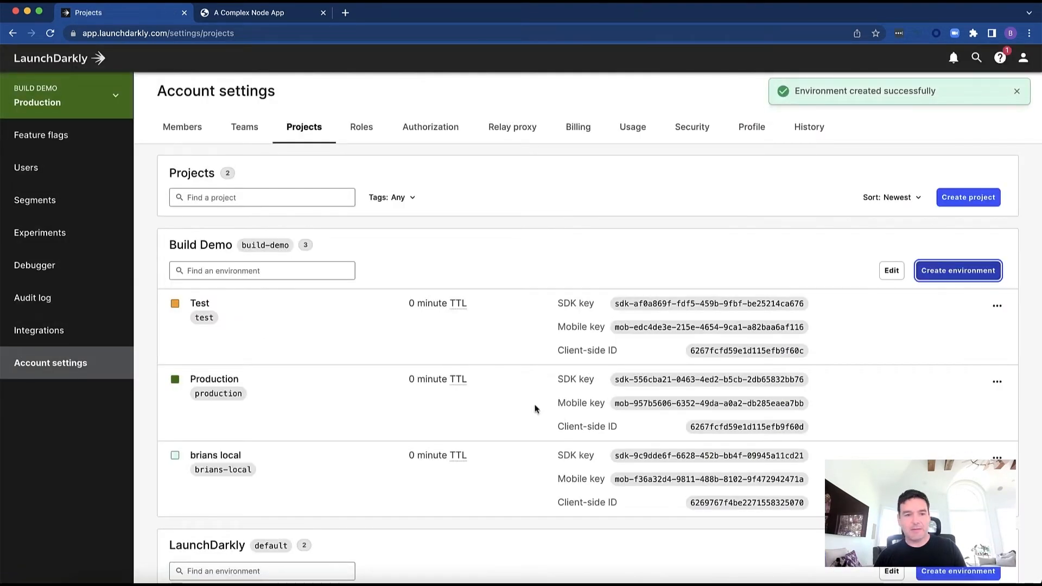
Step: Return to the empty Feature flags list from the sidebar
left_click(41, 134)
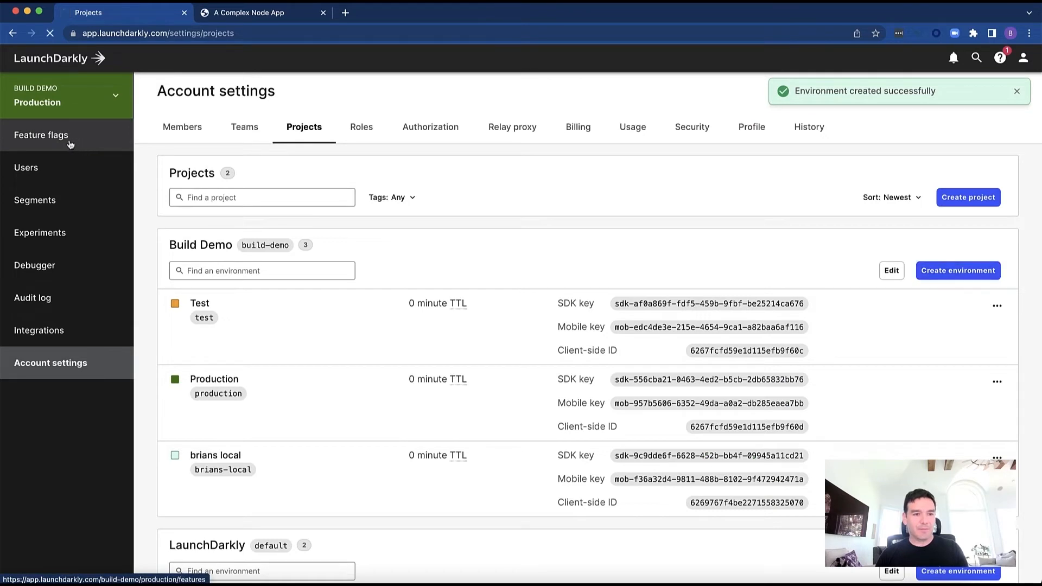
left_click(42, 135)
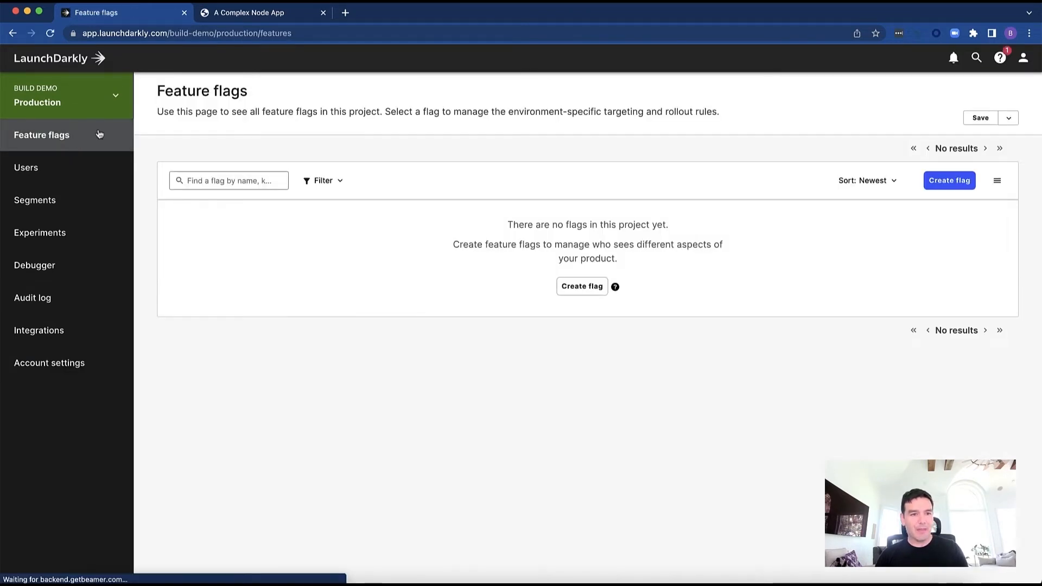
Step: Make the new 'brians local' environment the active one for the feature flags page
left_click(66, 95)
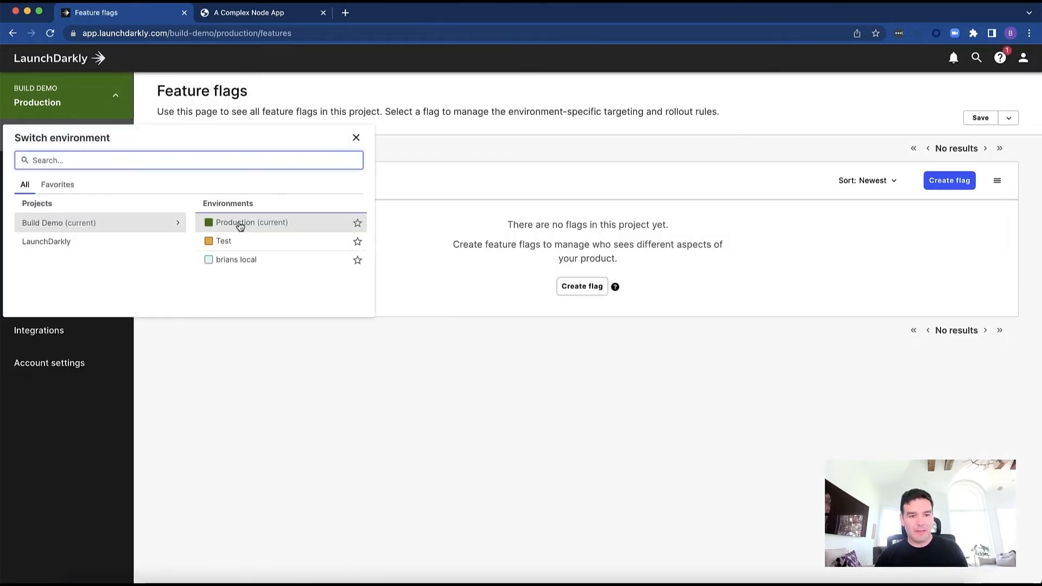
left_click(235, 260)
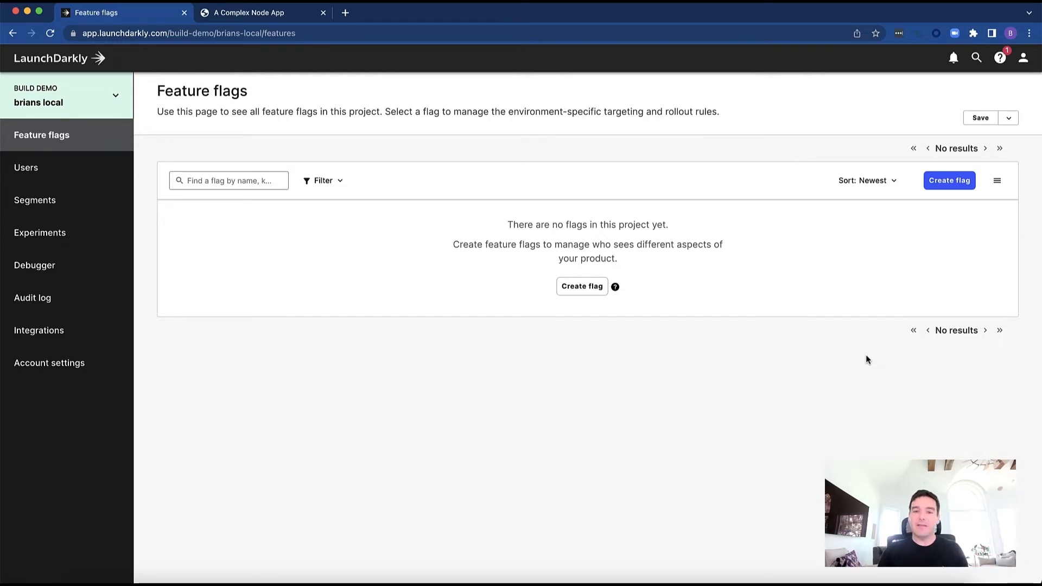
Step: Copy the SDK key for the 'brians local' environment via the ⌘K command search
key("cmd+k")
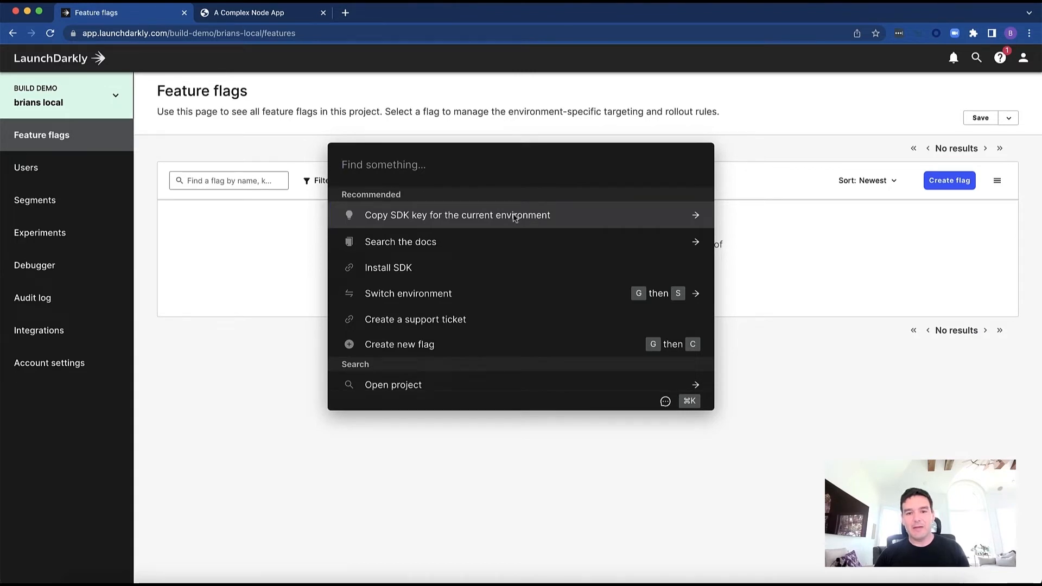
left_click(457, 215)
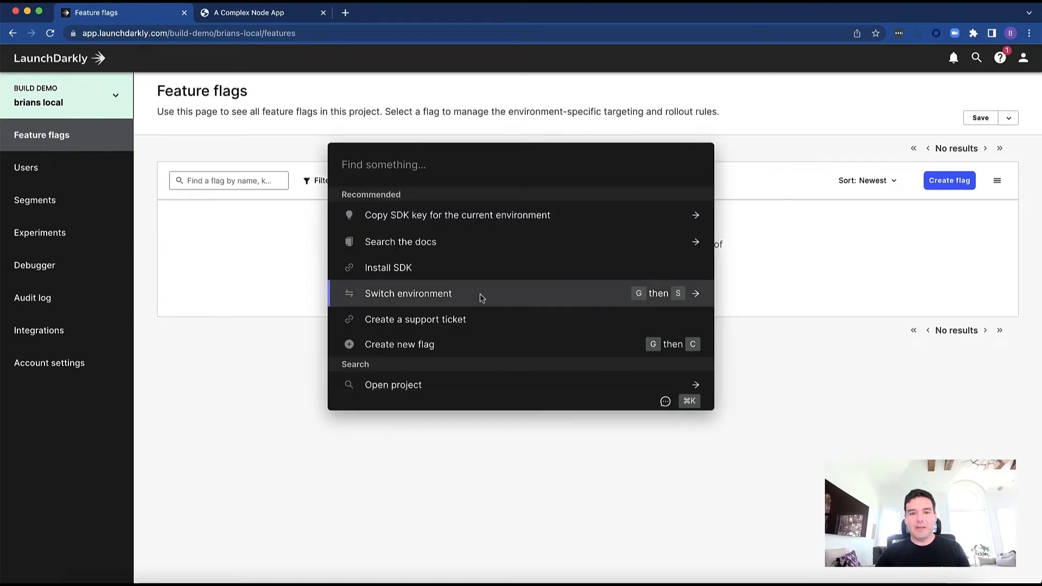
left_click(457, 215)
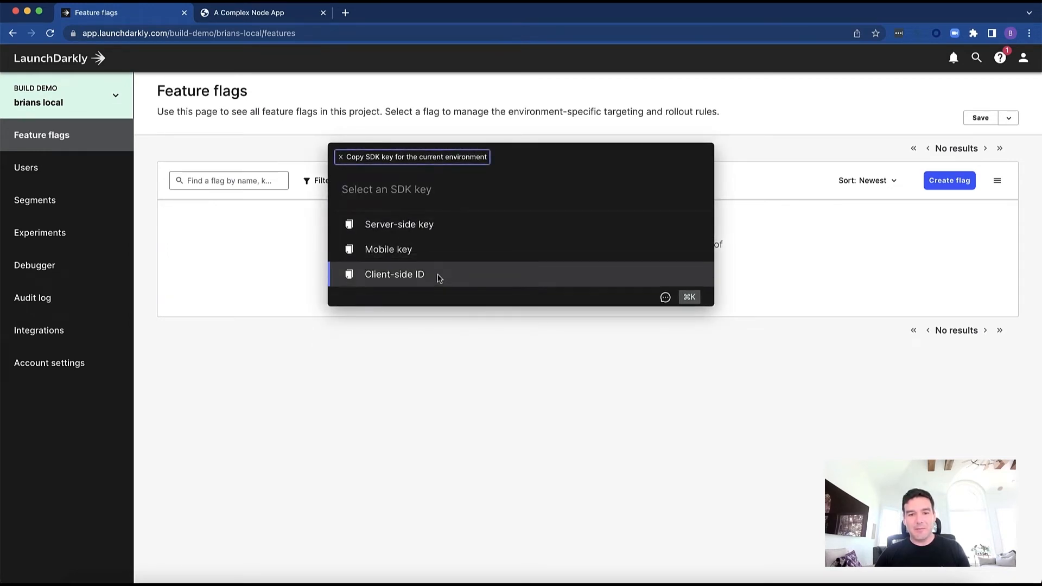
left_click(394, 274)
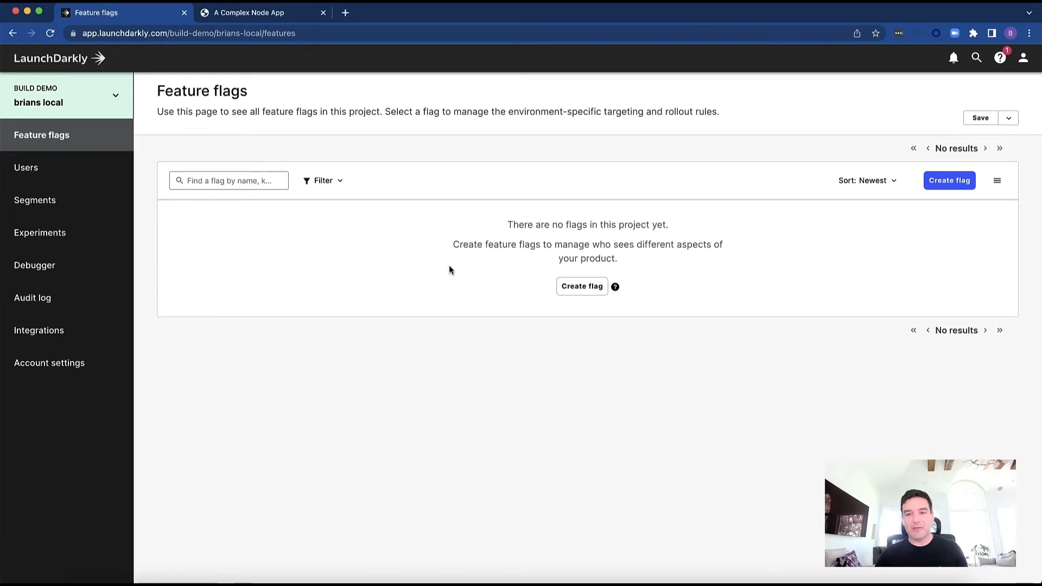
Step: Create a Boolean 'show feature' flag available to client-side SDKs and save it
left_click(949, 180)
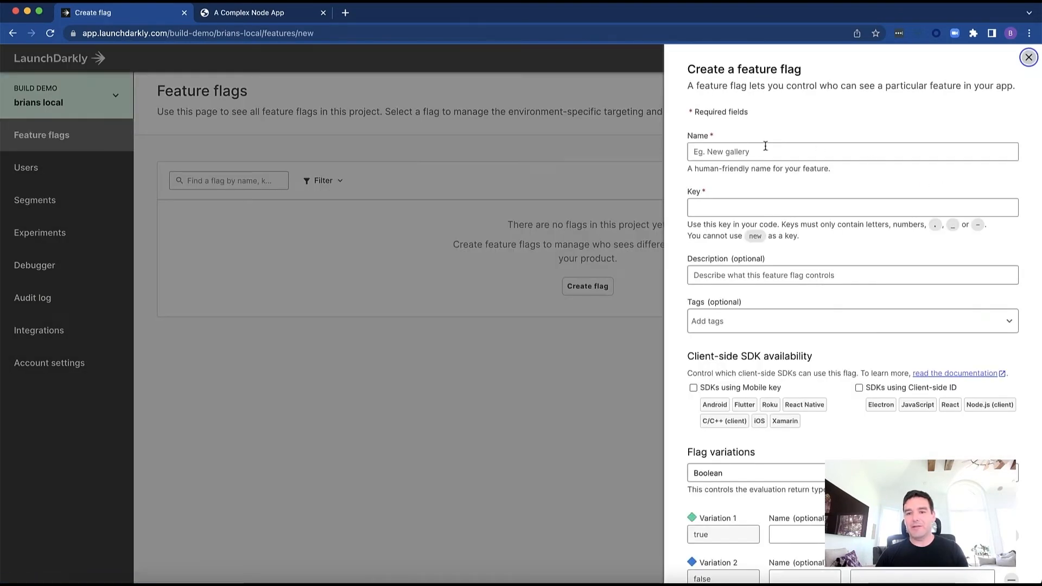
type("show-feature")
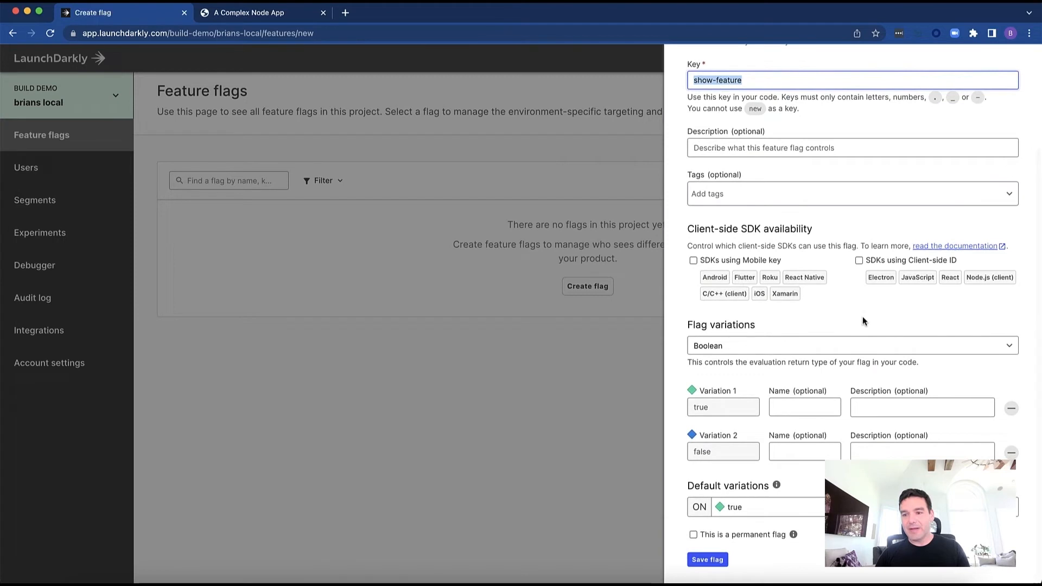
mouse_move(861, 318)
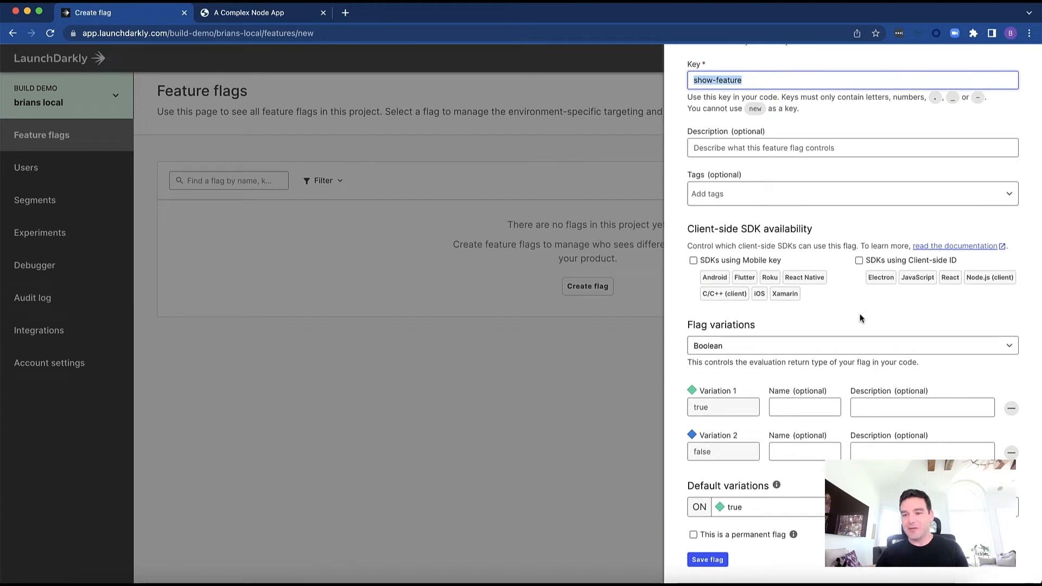
left_click(859, 259)
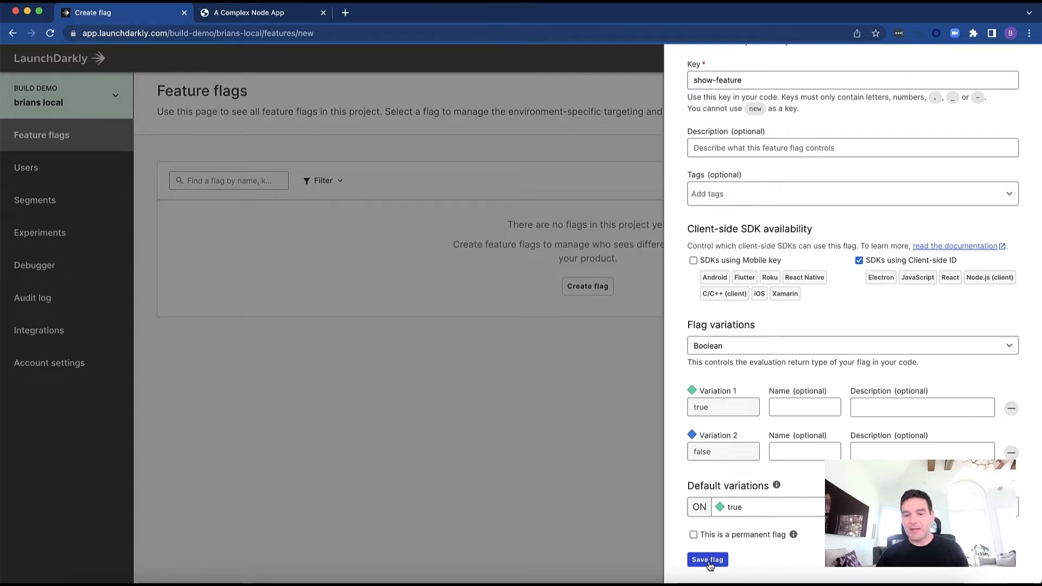
left_click(707, 561)
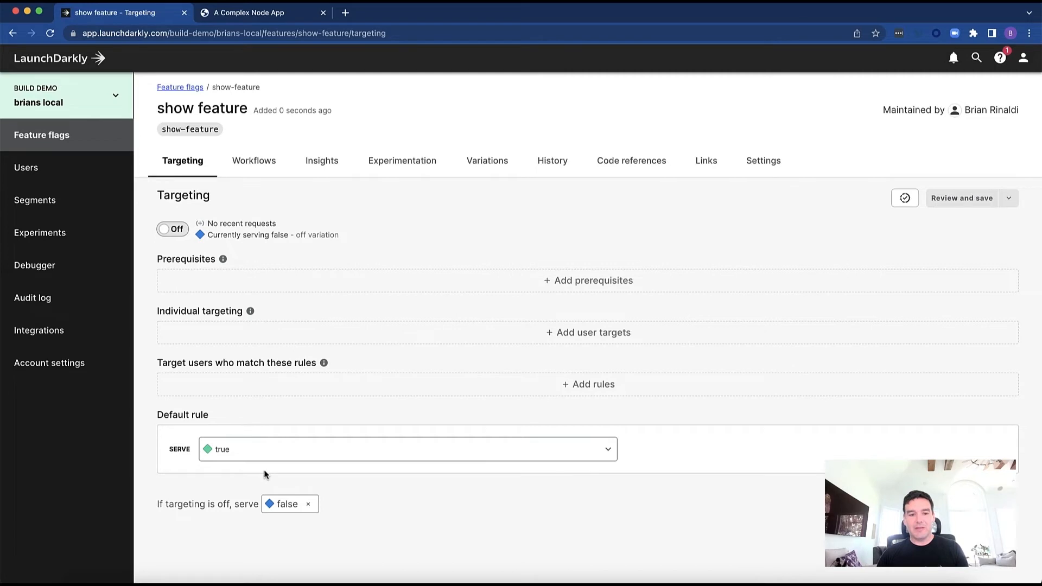
mouse_move(259, 460)
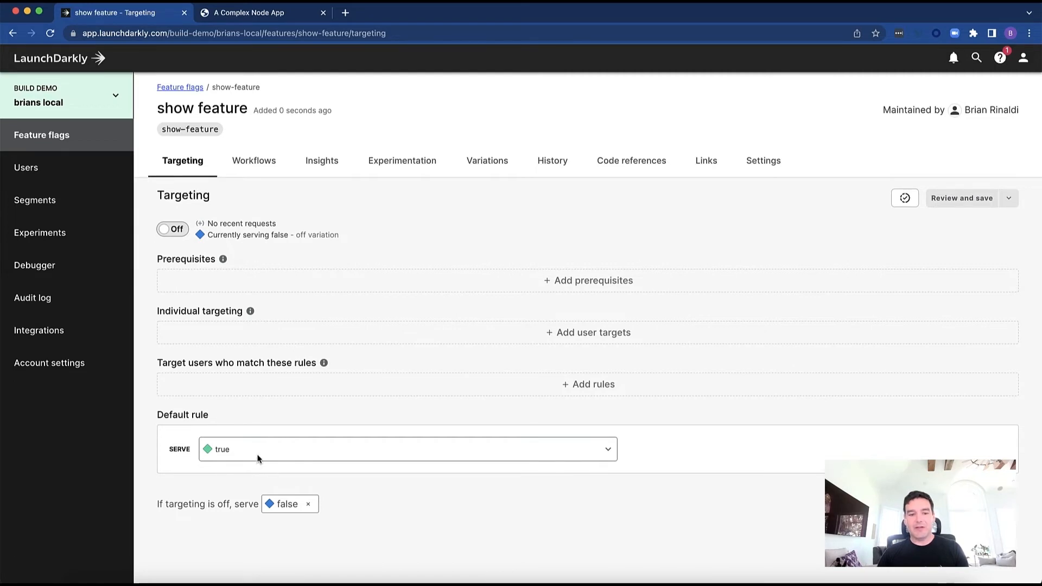
mouse_move(277, 500)
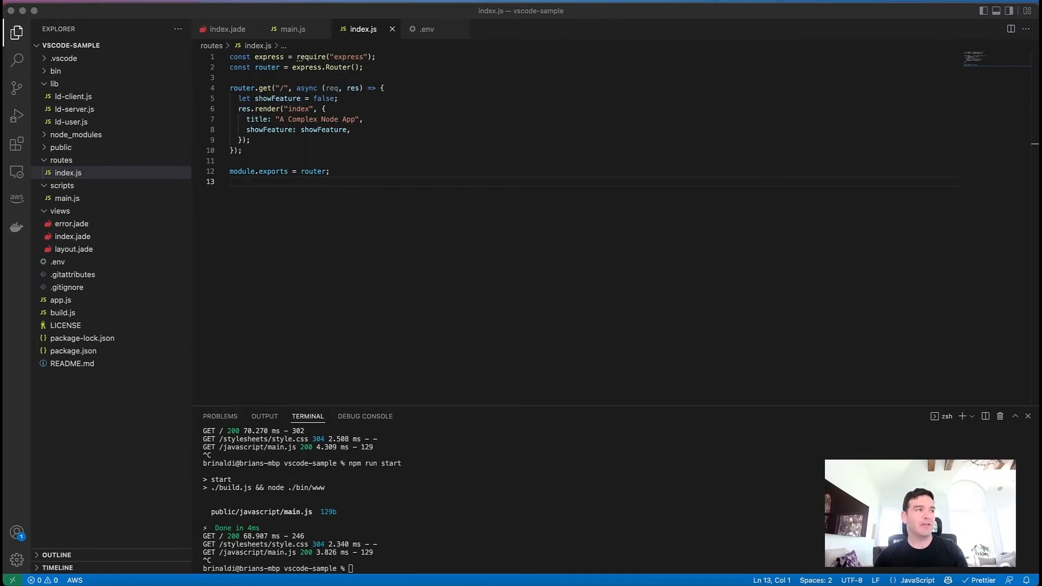
mouse_move(313, 94)
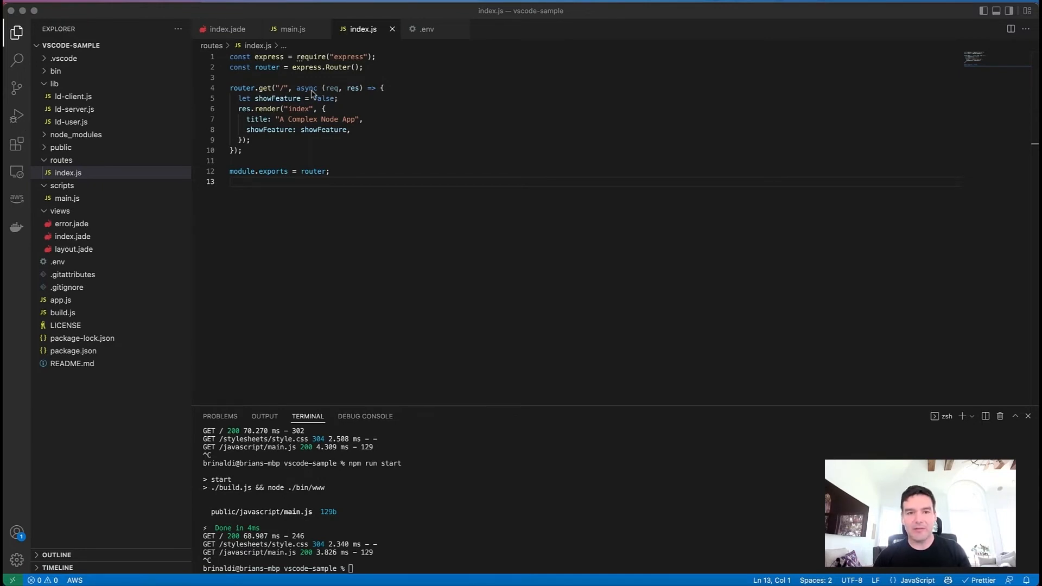
Step: Require launchdarkly-node-server-sdk as LaunchDarkly at the top of index.js
type("const LaunchDarkly = require(\"launchdarkly-node-server-sdk\");")
type("require(\"dotenv\").config();")
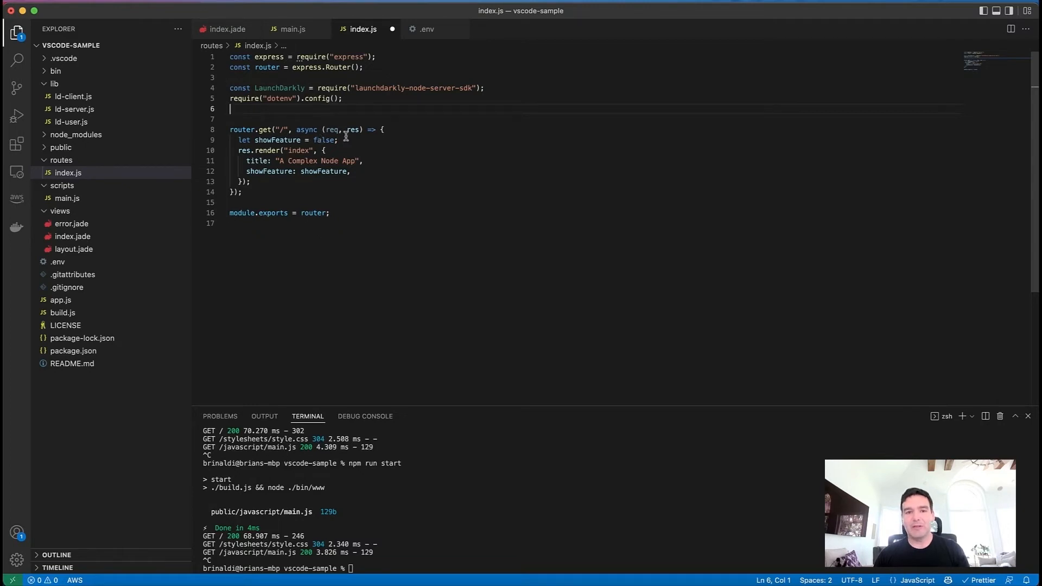
key("Backspace")
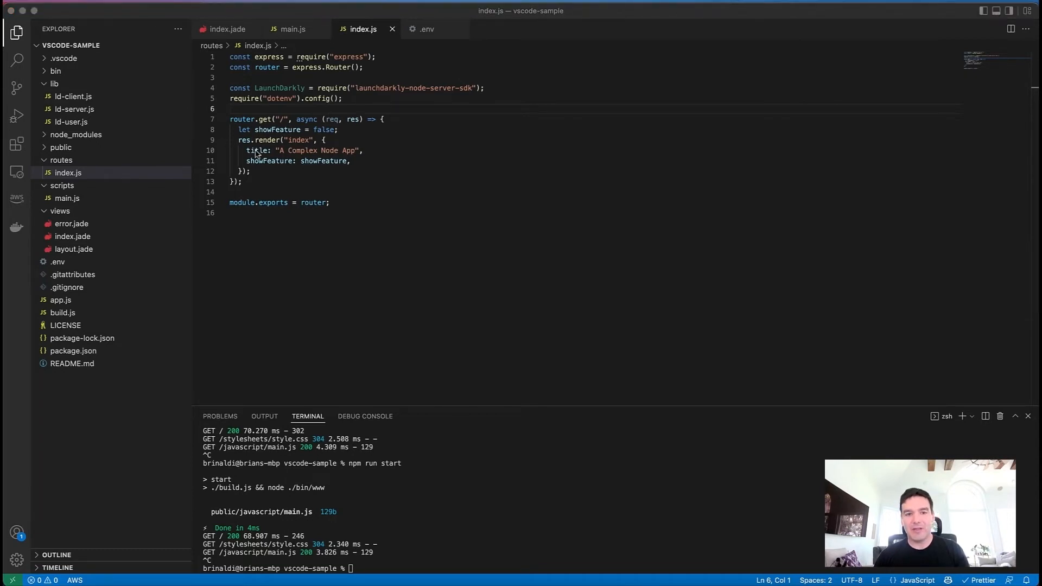
Step: Initialise a client from LAUNCHDARKLY_SDK_KEY in the route, start a user object, and select the hardcoded showFeature line
left_click(384, 119)
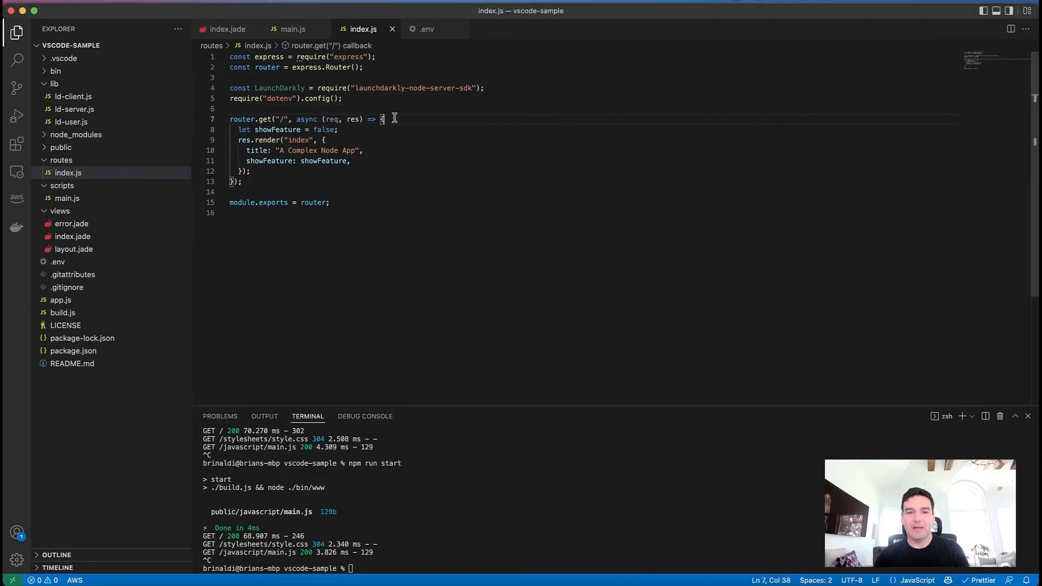
type("const client = LaunchDarkly.init(process.env.LAUNCHDARKLY_SDK_KEY);")
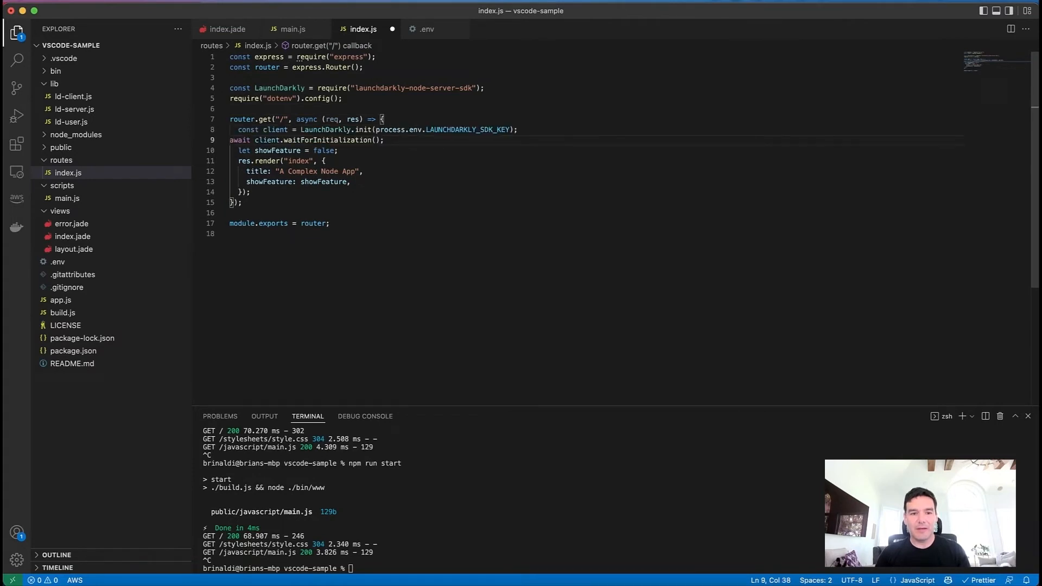
type("const user = {")
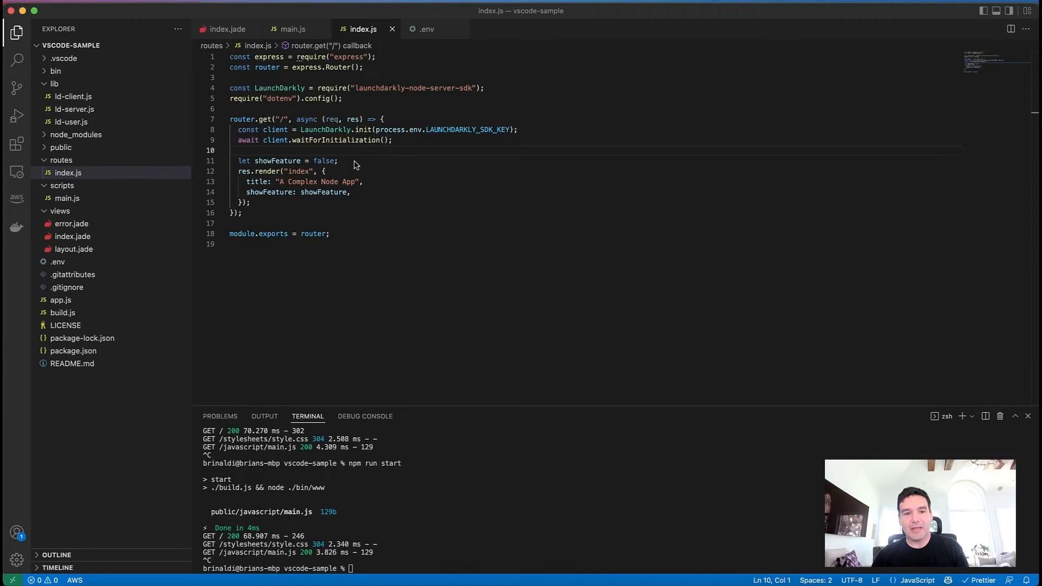
triple_click(285, 161)
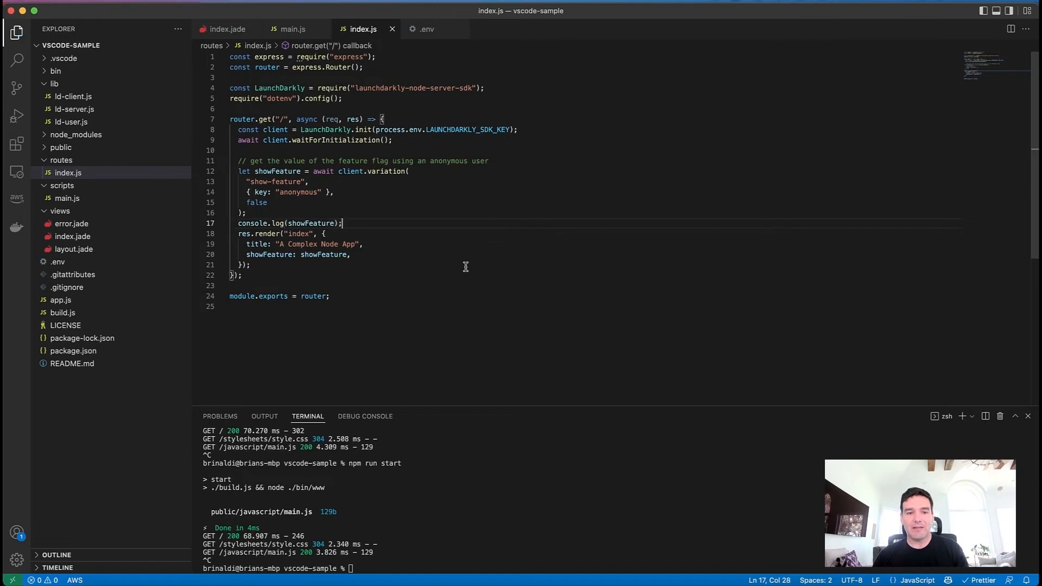
Step: Highlight the 'show-feature' flag key inside the client.variation call
double_click(286, 182)
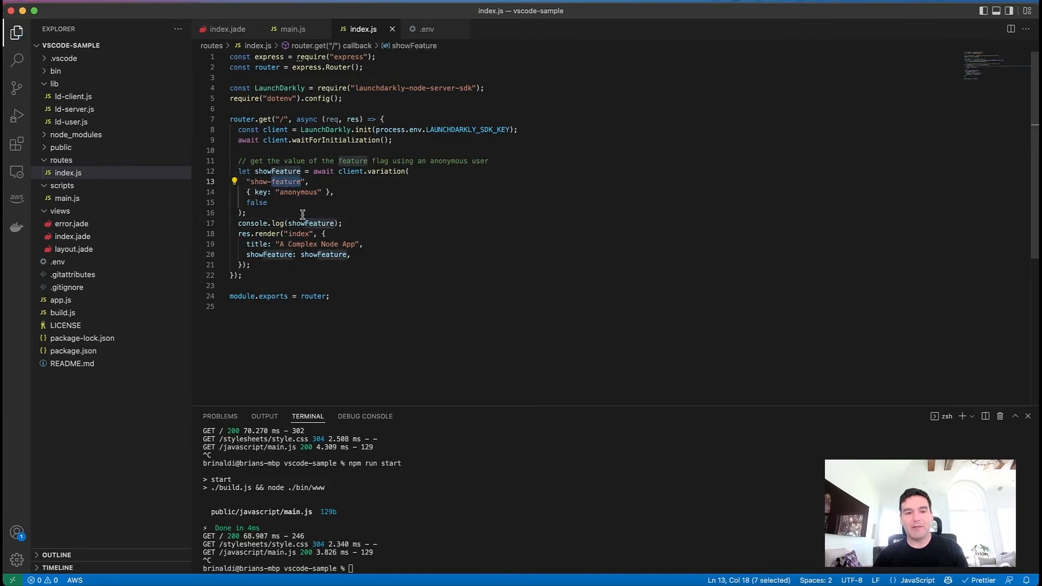
mouse_move(326, 207)
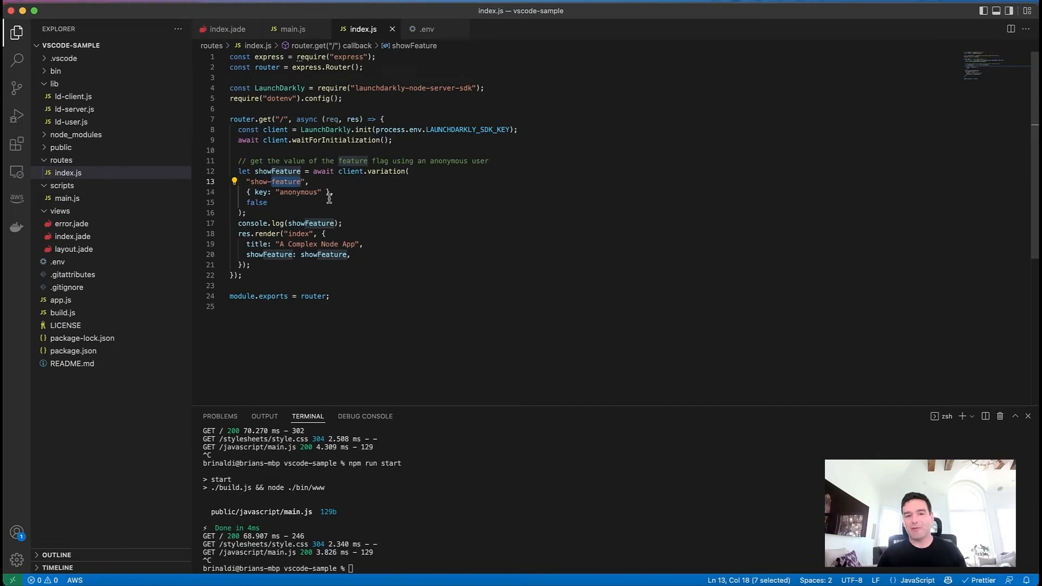
mouse_move(312, 222)
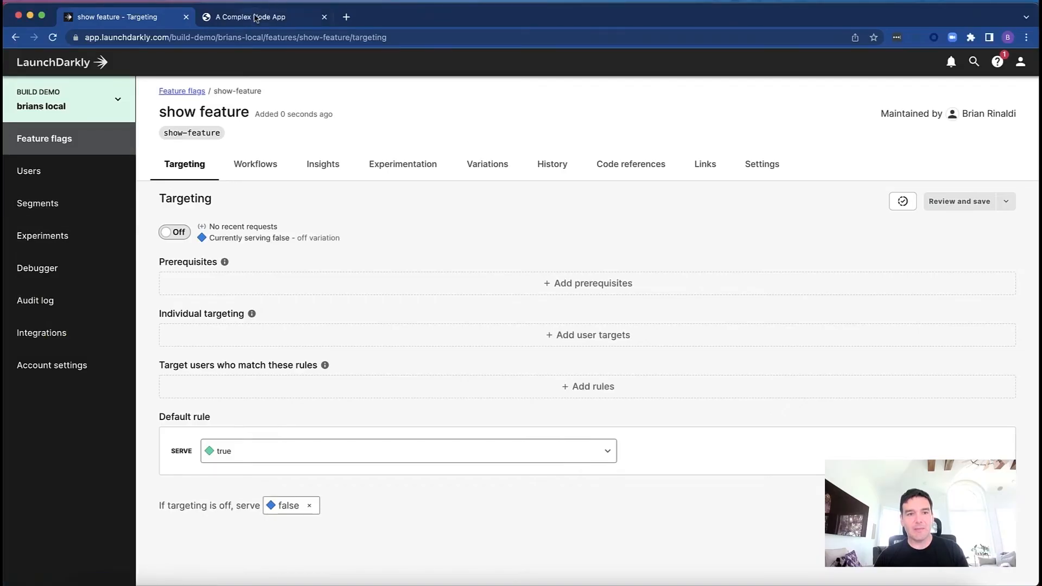
Step: Turn targeting on for the show feature flag and save the change in the dashboard
left_click(259, 17)
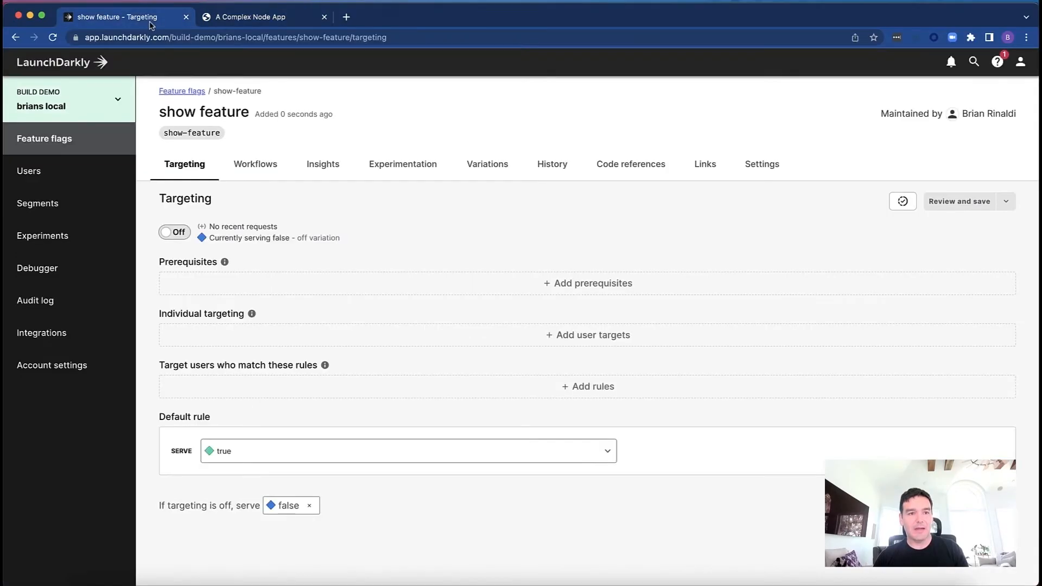
left_click(174, 238)
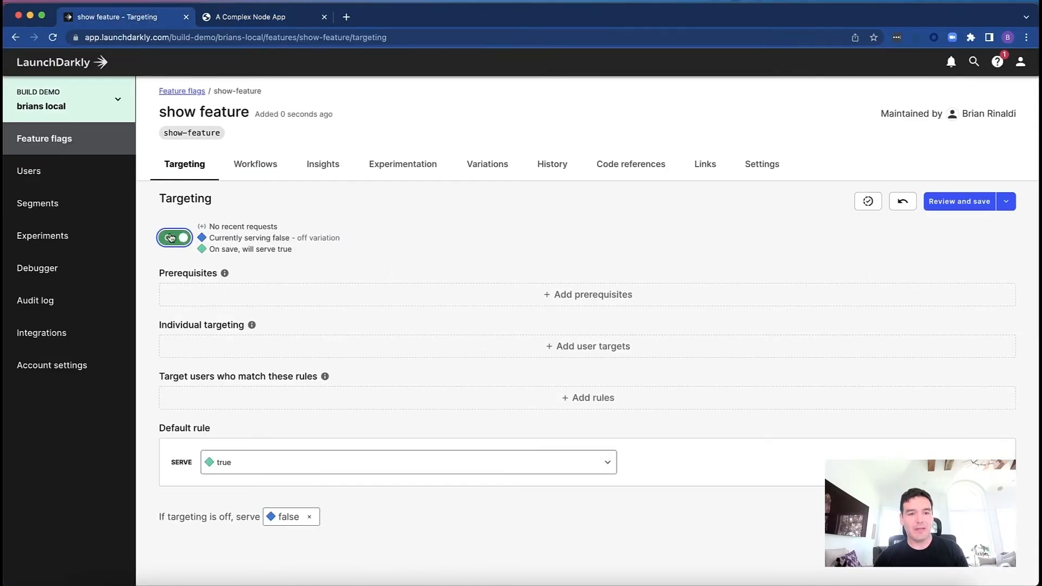
left_click(958, 201)
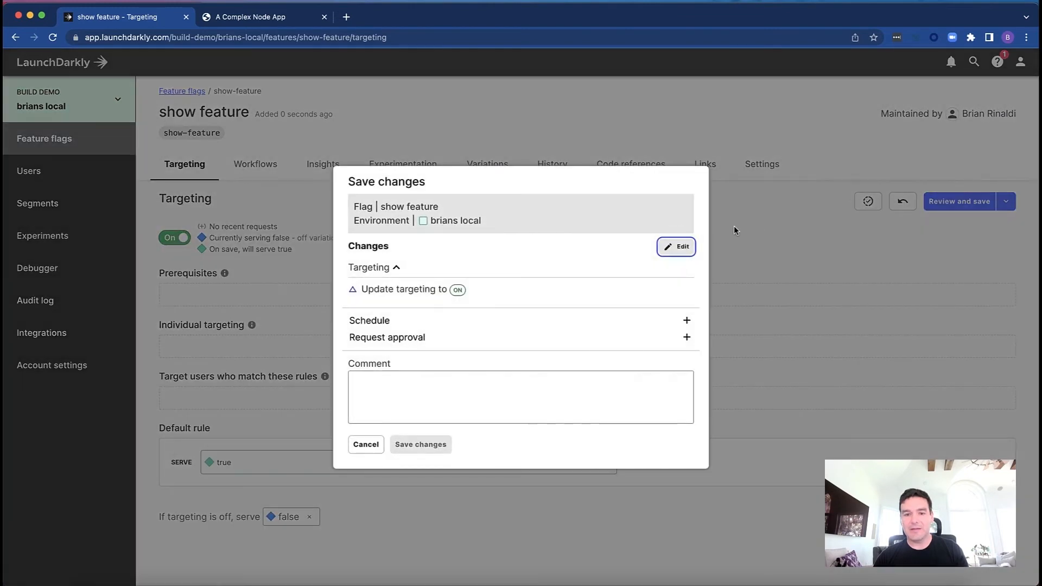
left_click(419, 444)
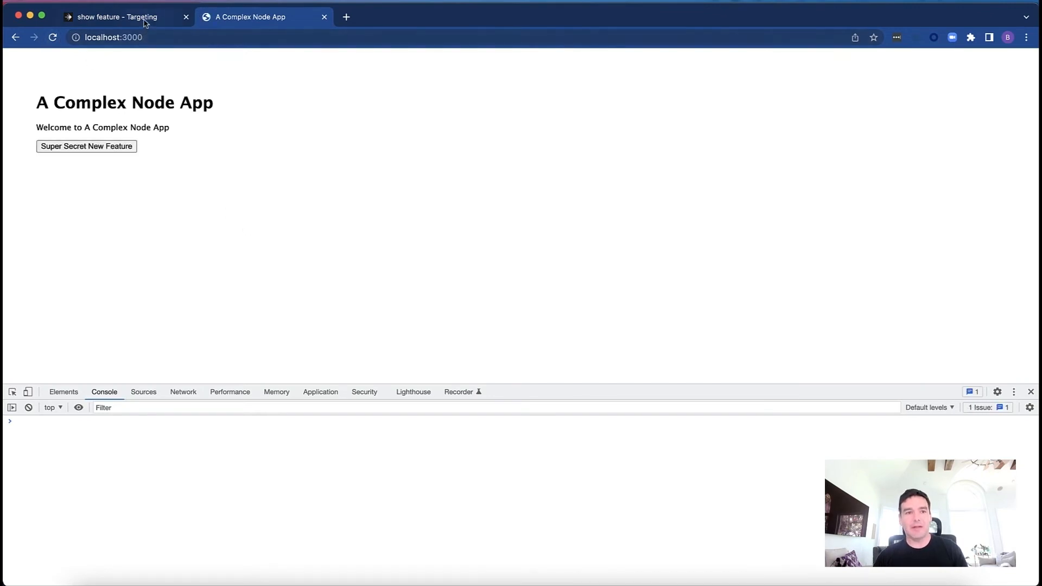
Step: Save the flag's targeting as off, then reload the A Complex Node App page
left_click(116, 16)
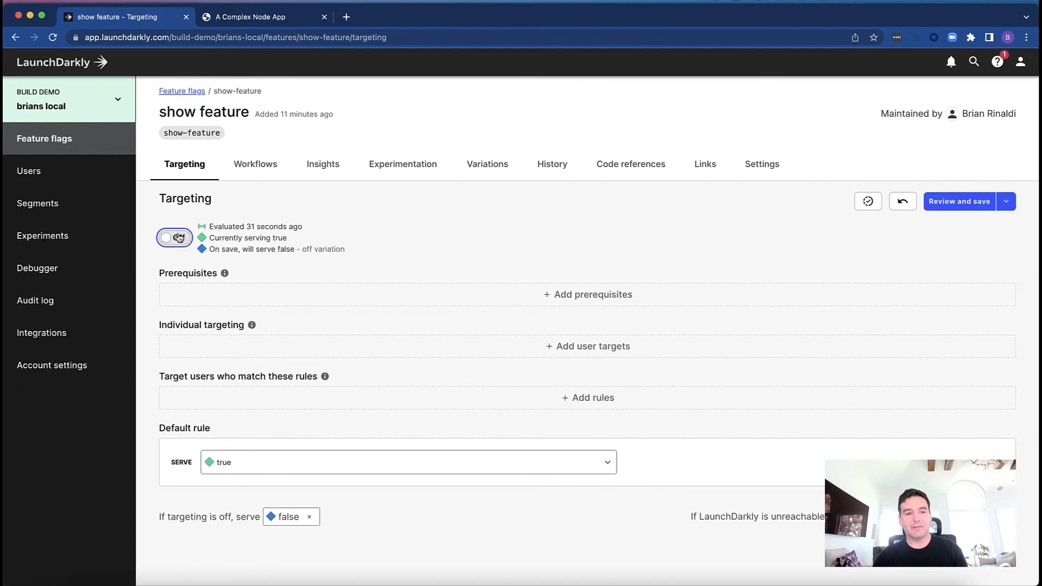
left_click(174, 238)
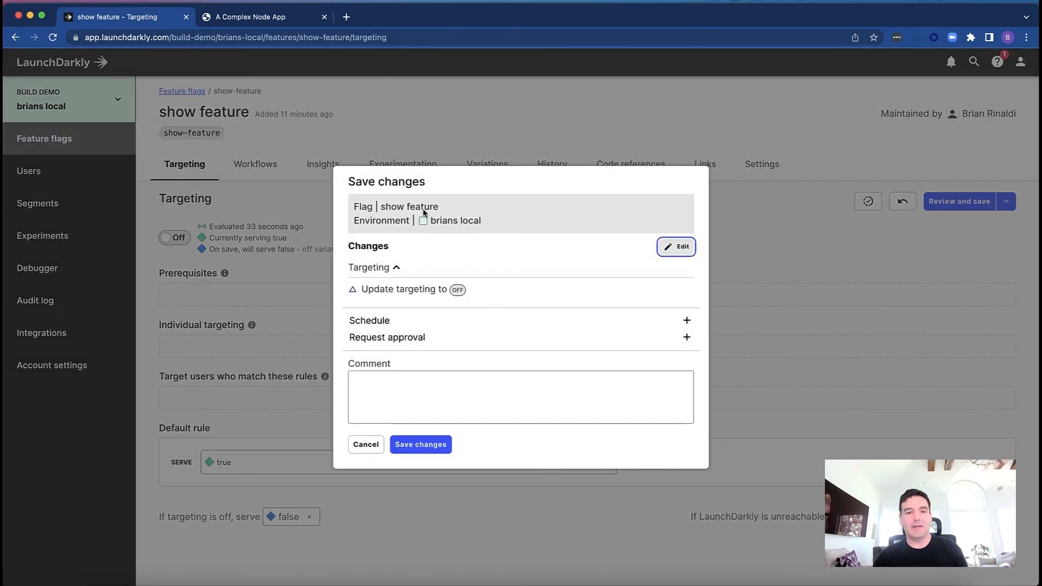
left_click(251, 16)
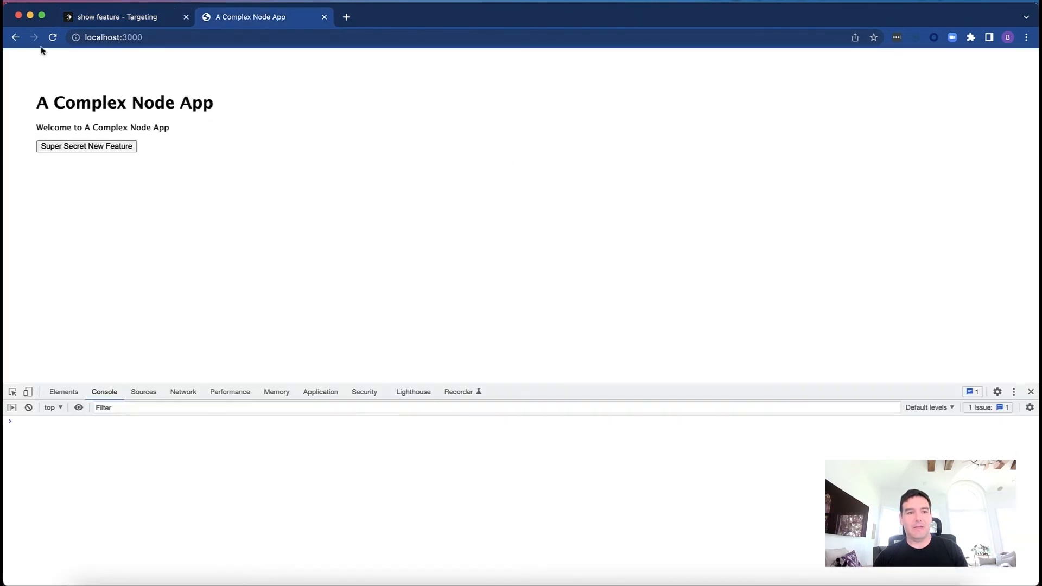
left_click(122, 16)
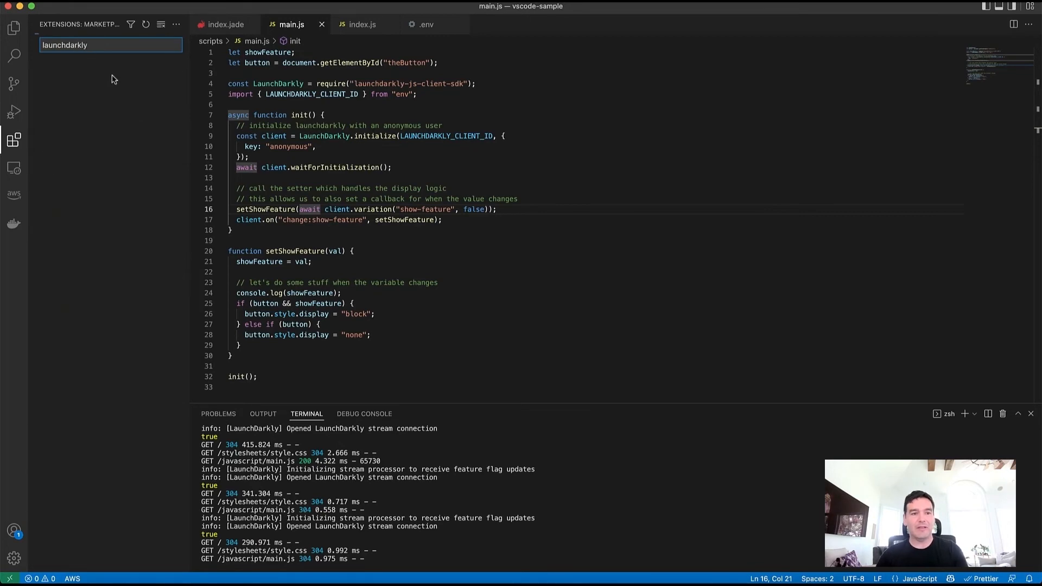
Step: Confirm the LaunchDarkly extension is installed, then return to the Feature flags dashboard
left_click(95, 67)
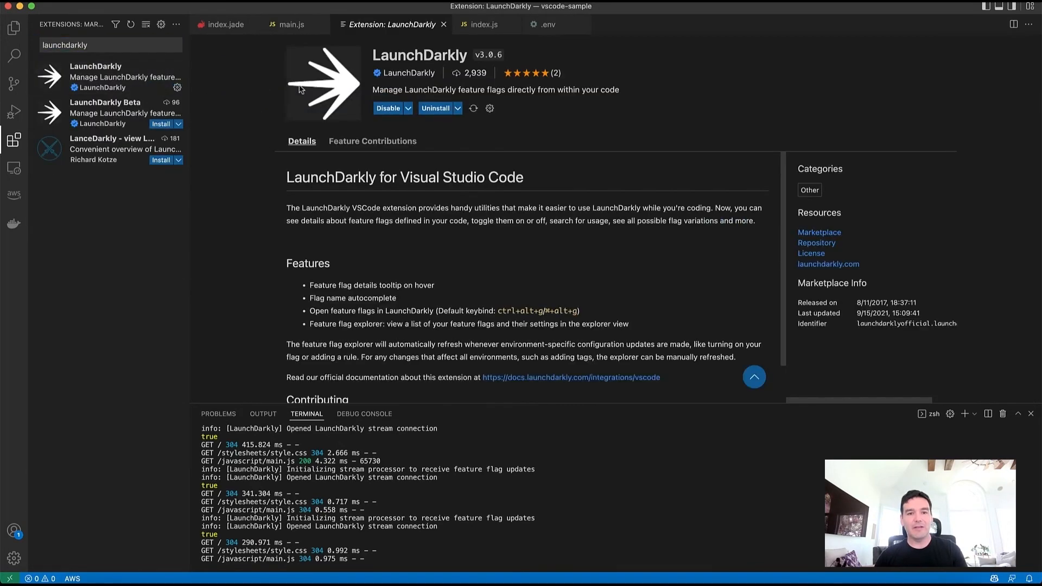
left_click(291, 25)
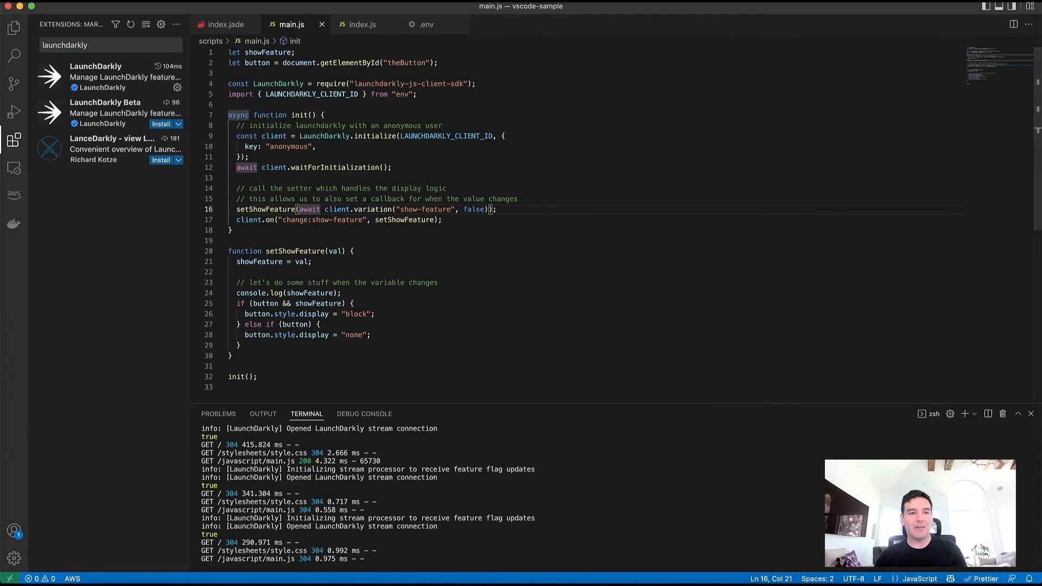
left_click(14, 27)
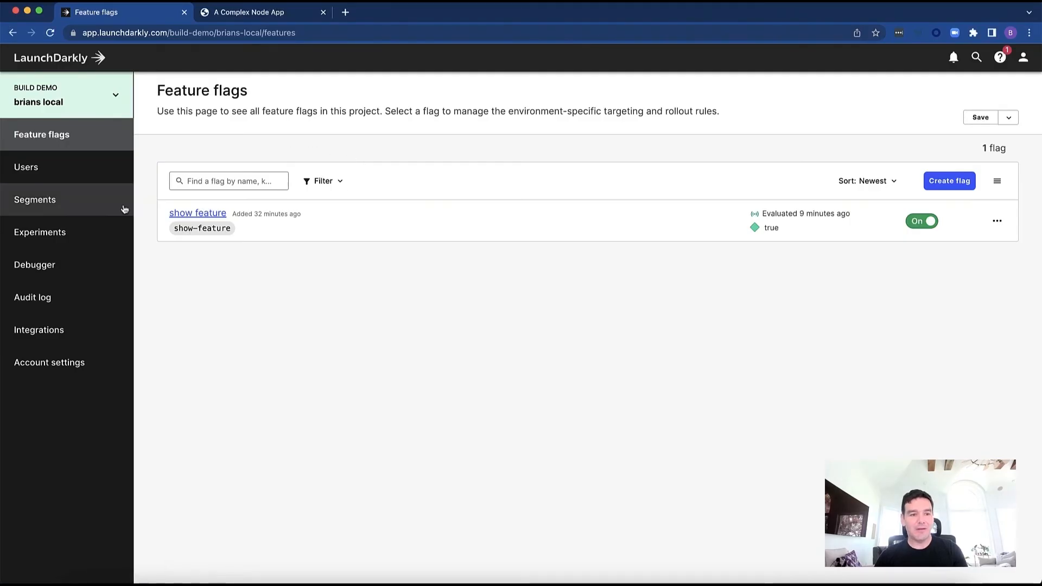
Step: Create an access token named 'build demo' with an inline policy via the advanced editor
left_click(49, 363)
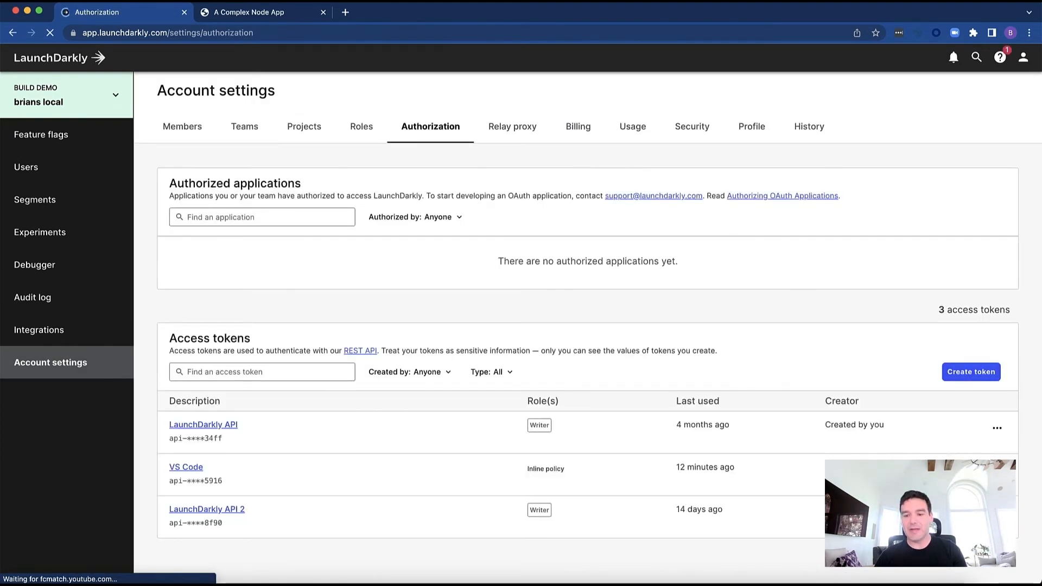
left_click(969, 371)
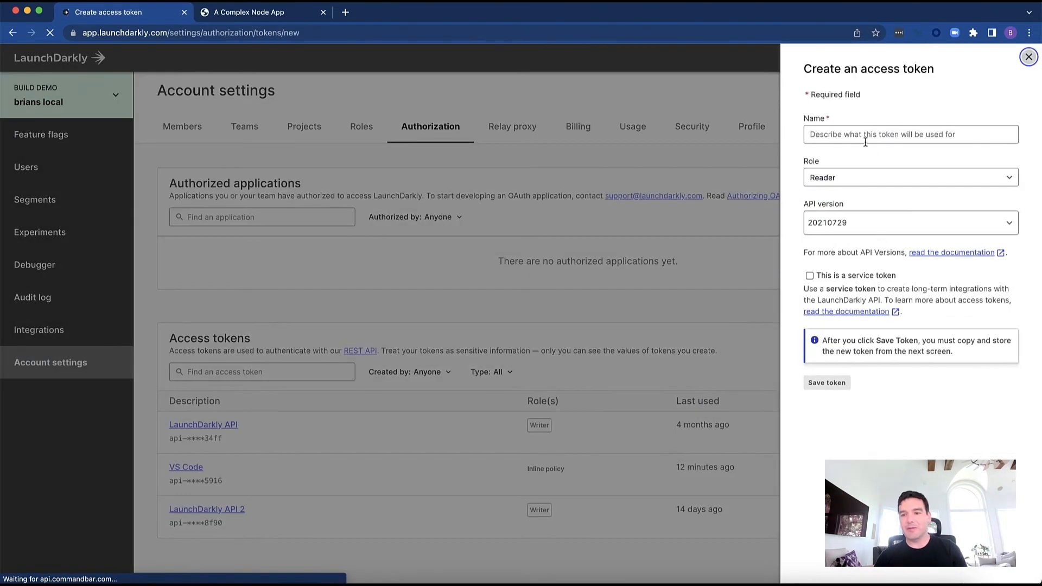
type("build demo")
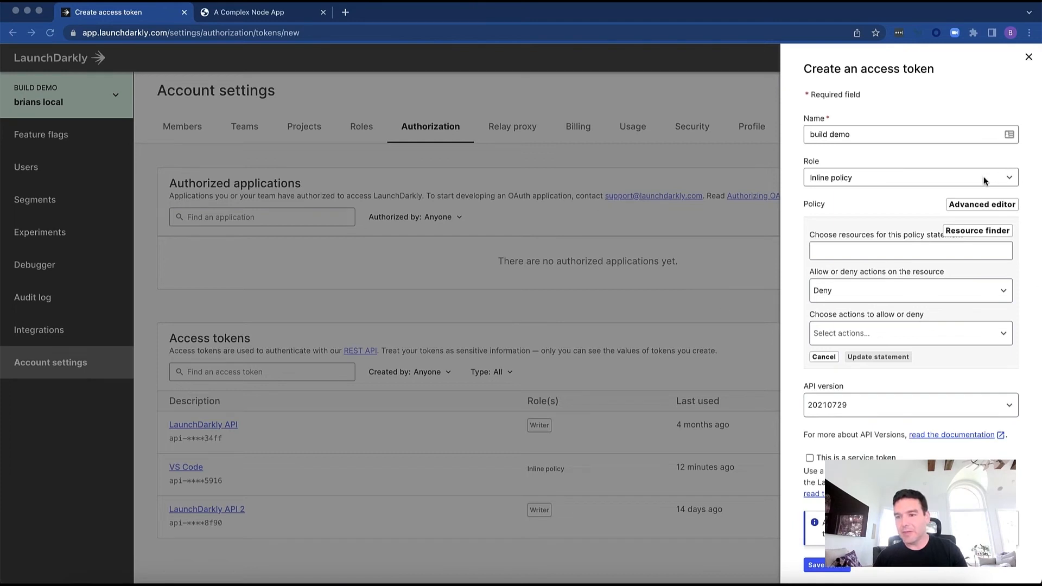
left_click(982, 204)
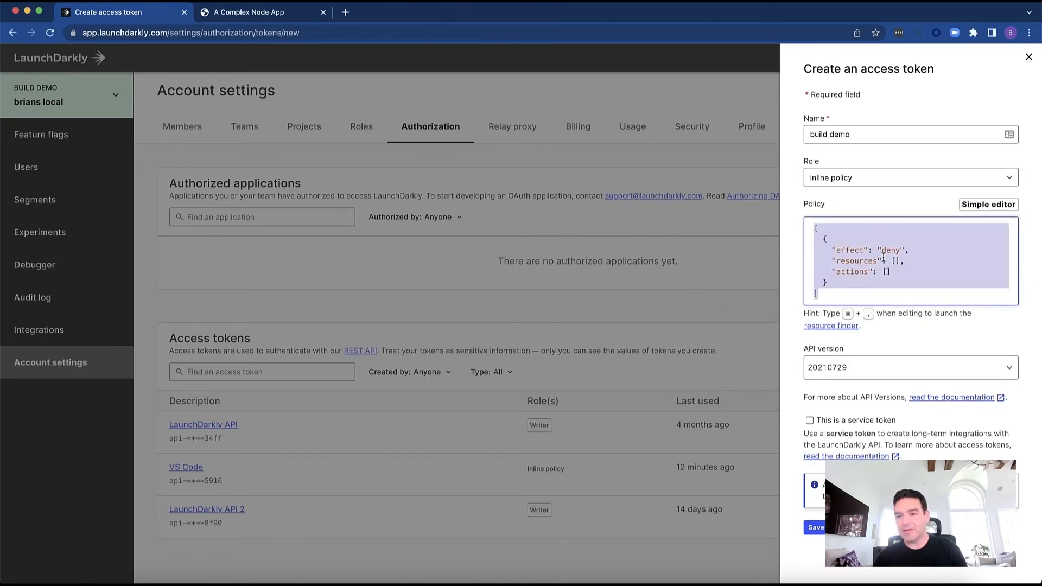
left_click(813, 527)
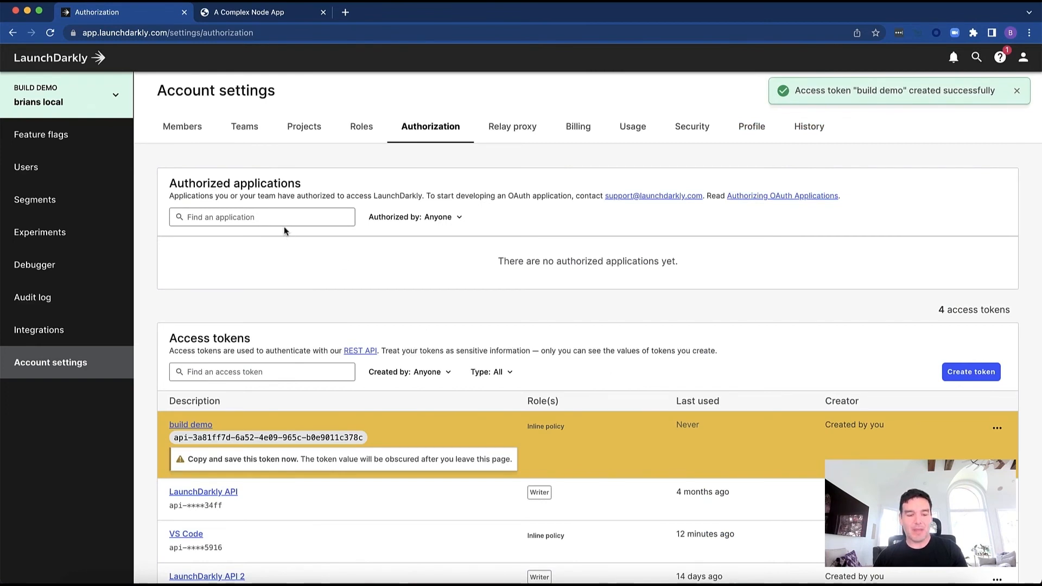
mouse_move(185, 534)
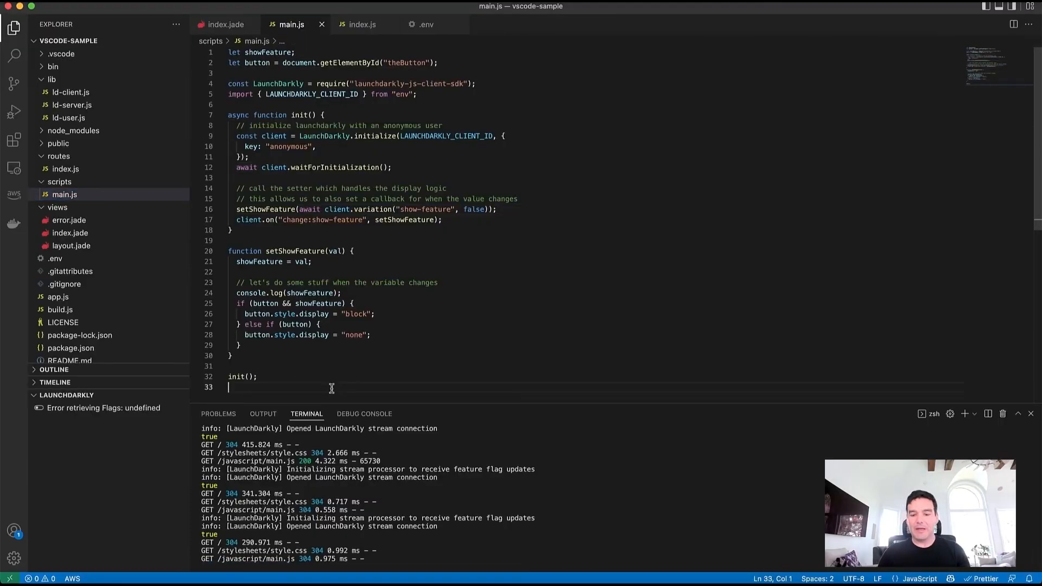
Step: Run LaunchDarkly: Configure settings, choosing the Build Demo project and All workspaces
key("Cmd+Shift+P")
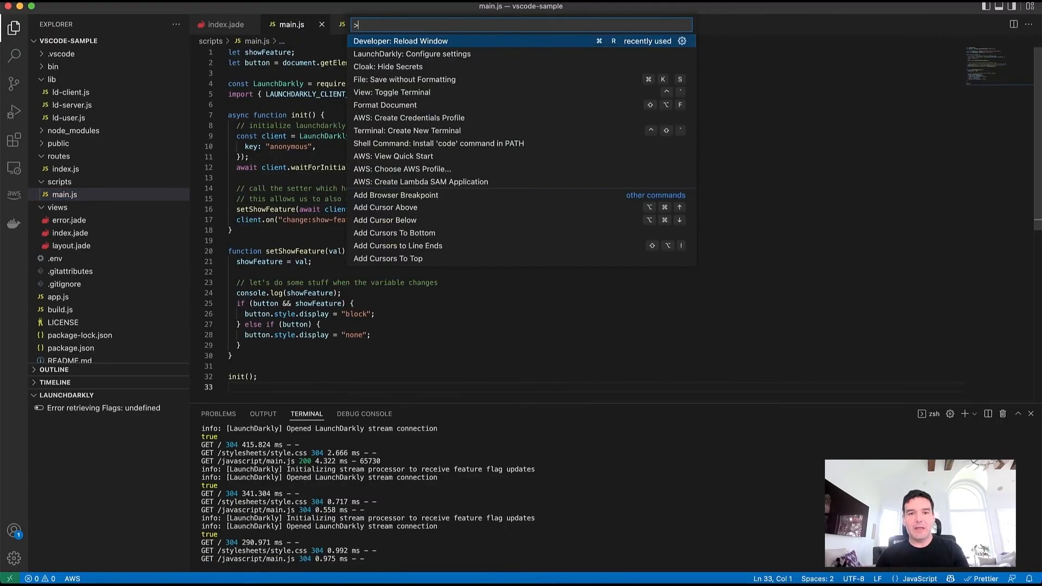
left_click(412, 55)
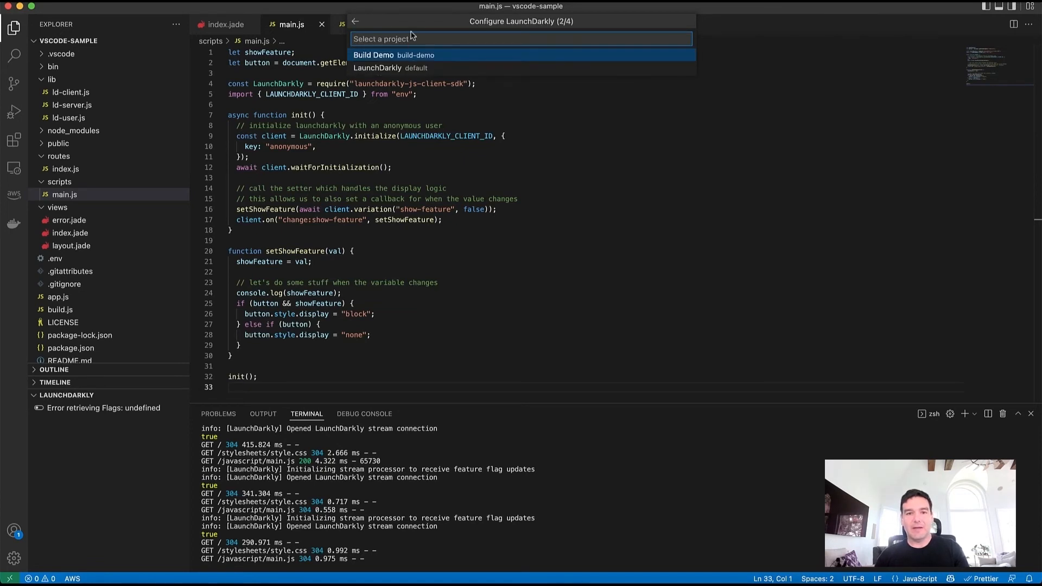
left_click(373, 54)
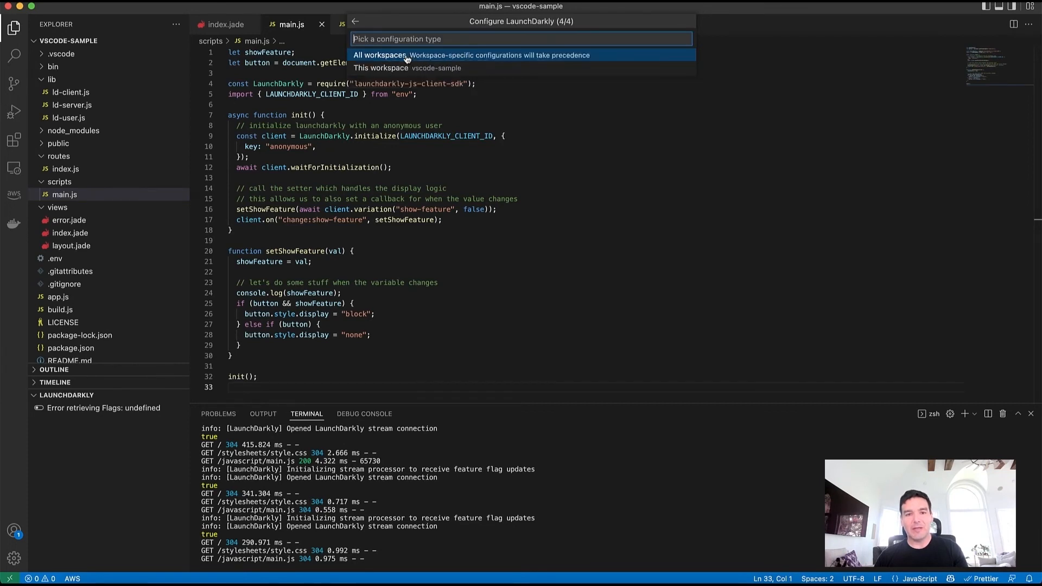
left_click(380, 54)
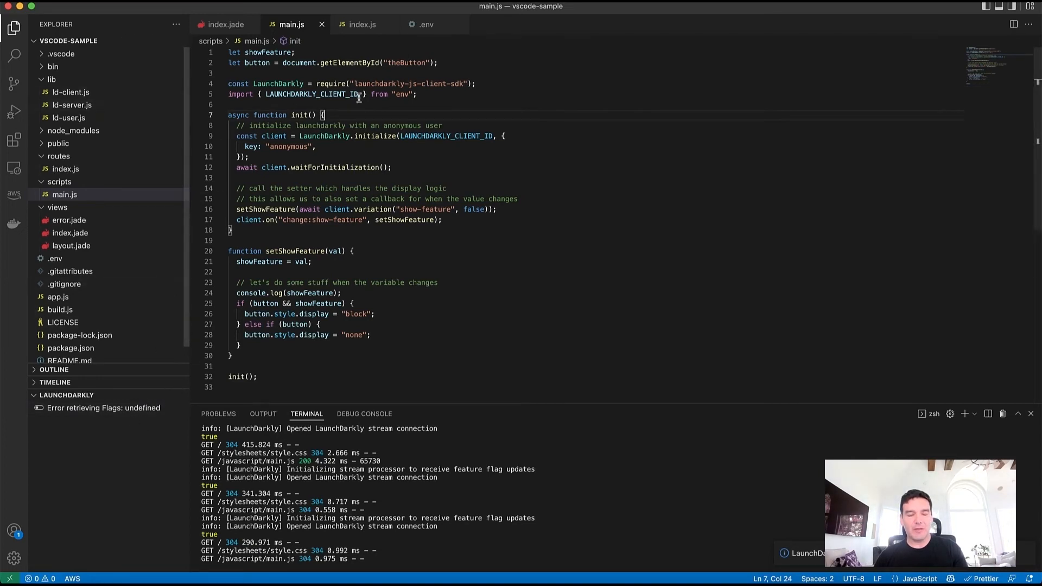
Step: Inspect the show feature flag's true/false variations in the LaunchDarkly sidebar
key("cmd+shift+p")
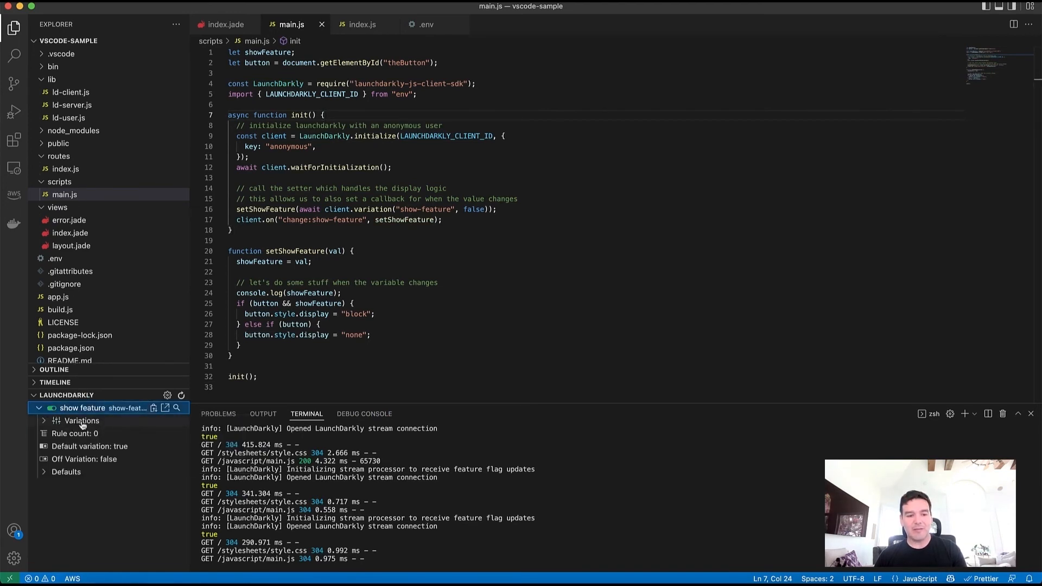
left_click(81, 420)
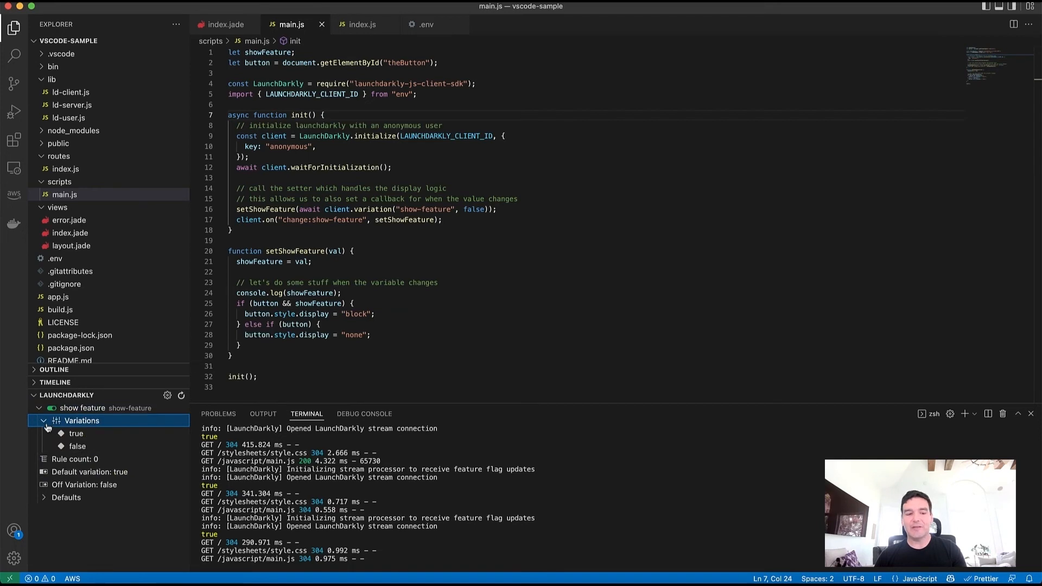
left_click(42, 420)
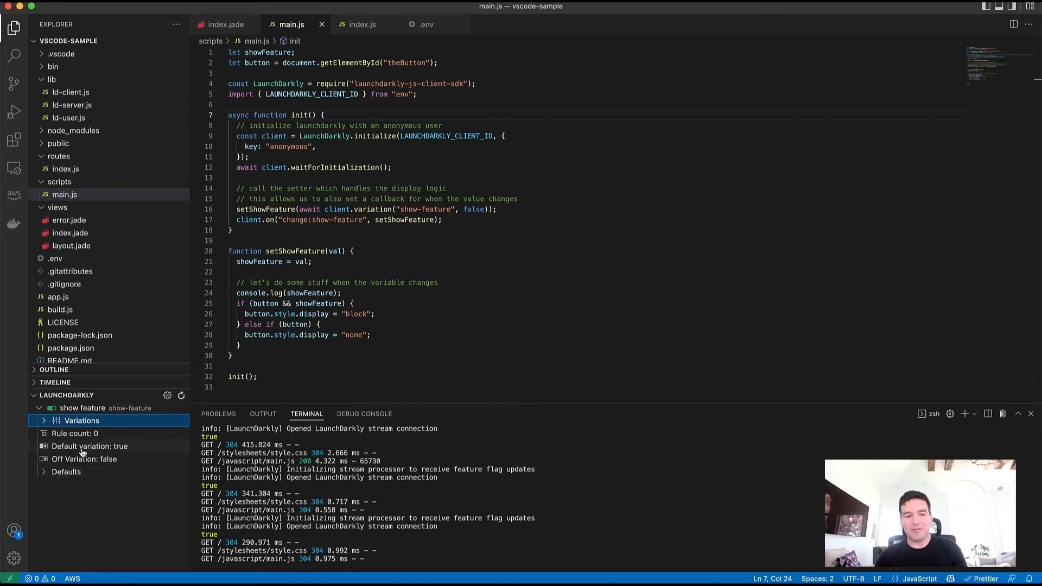
mouse_move(85, 442)
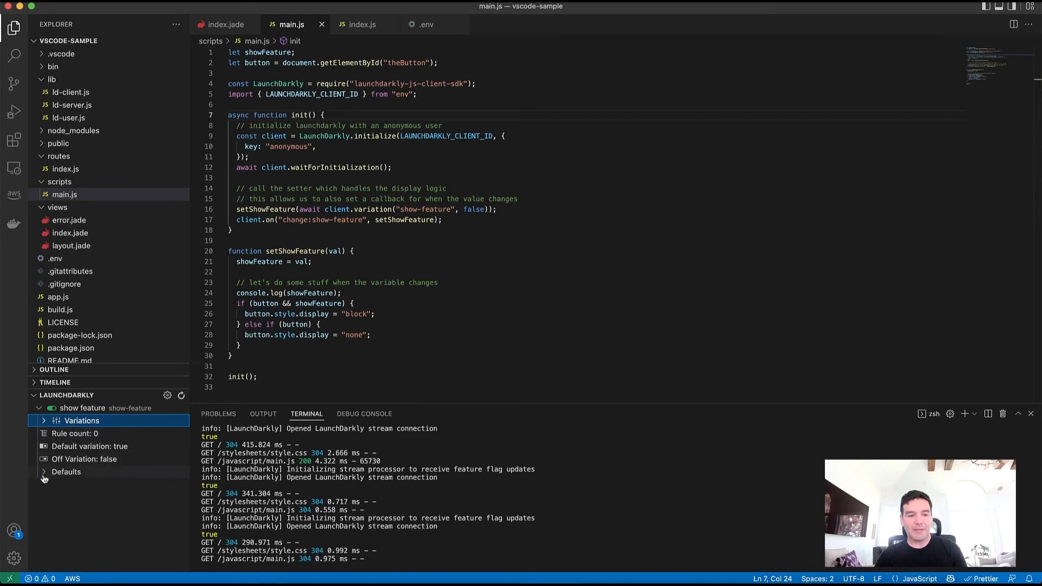
left_click(67, 472)
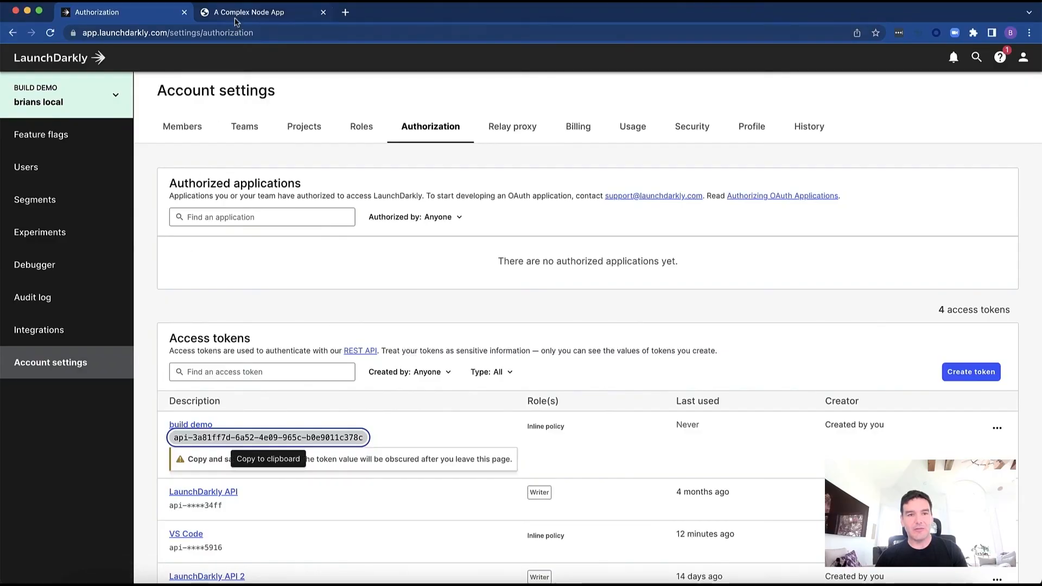
Step: Show the Node app page without the secret button, console logging true then false
left_click(249, 12)
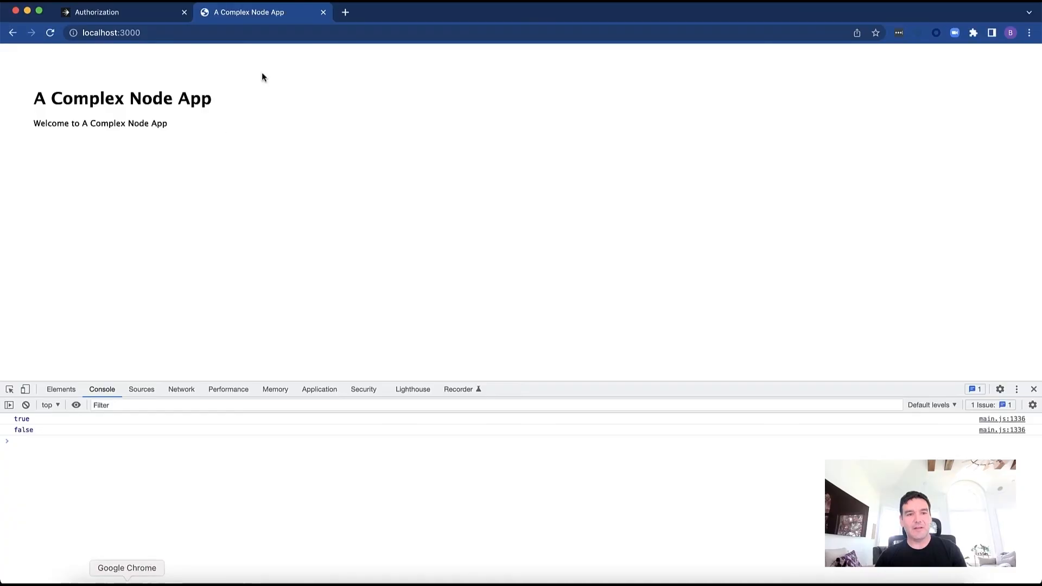
mouse_move(169, 134)
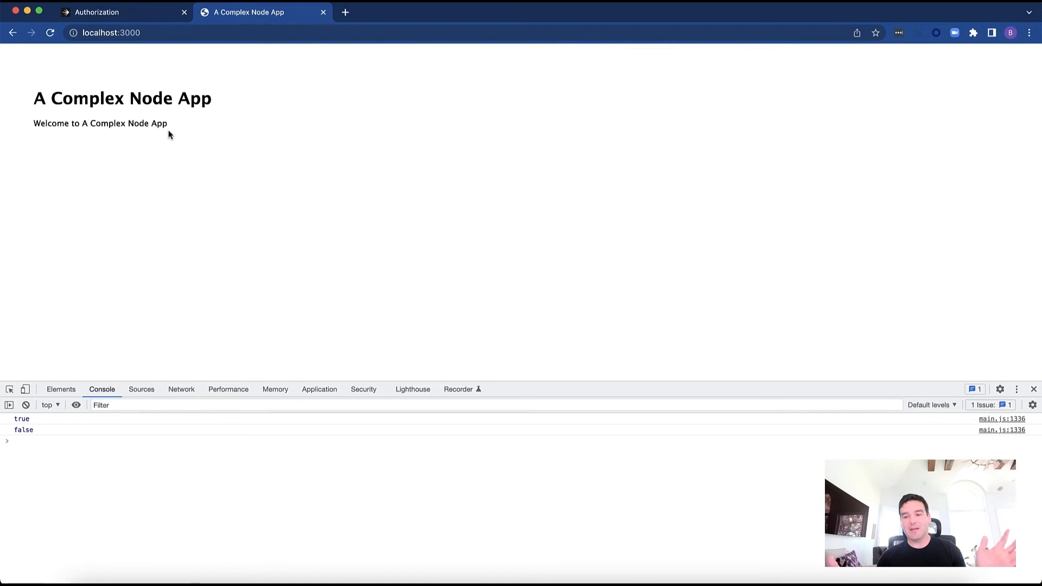